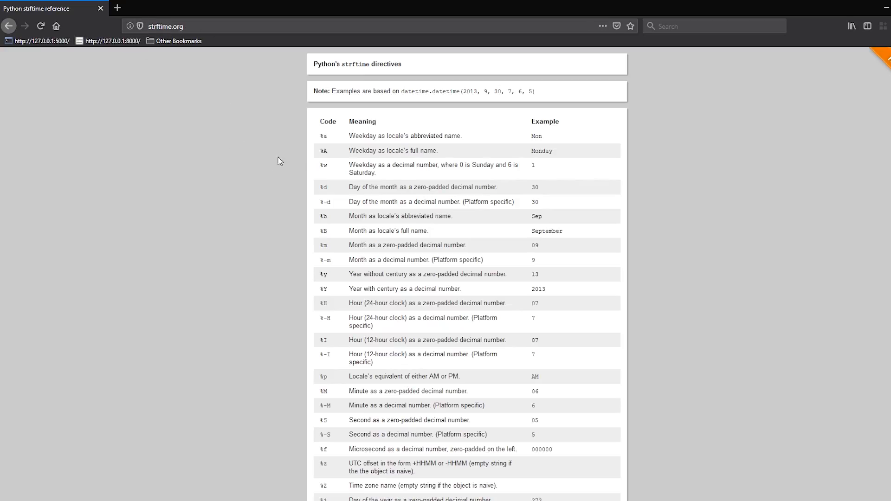
mouse_move(381, 301)
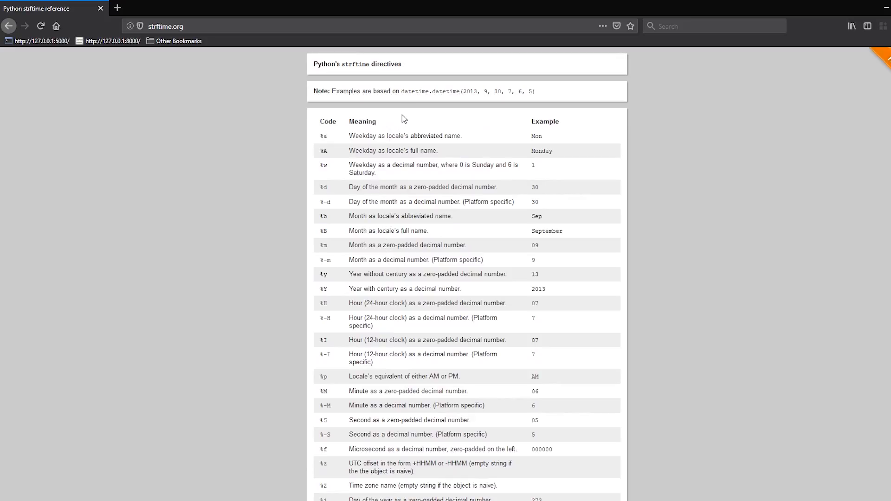
mouse_move(324, 138)
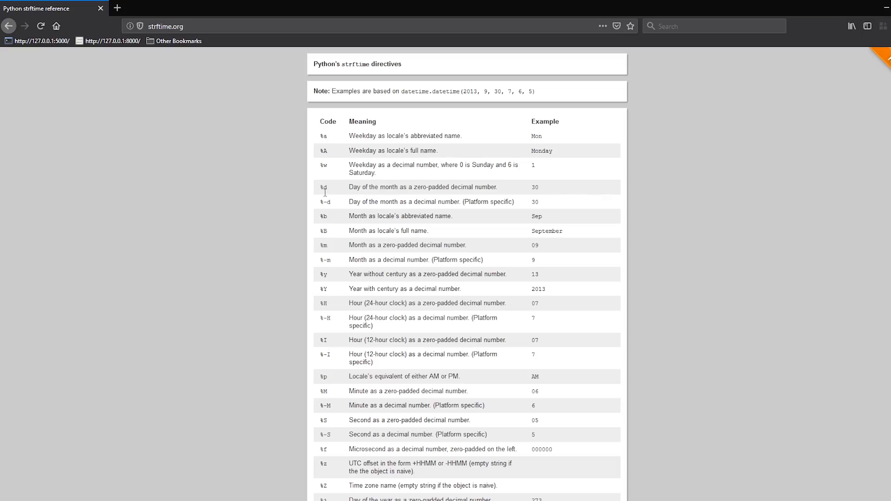
mouse_move(324, 244)
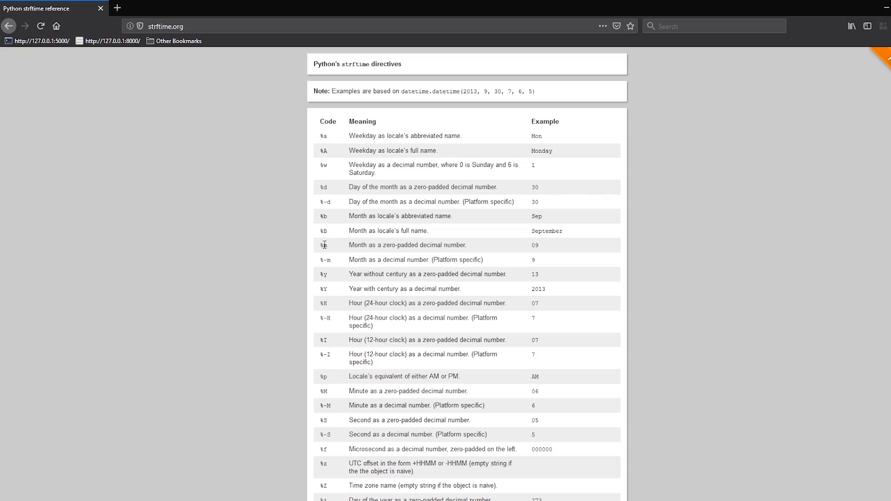
mouse_move(324, 288)
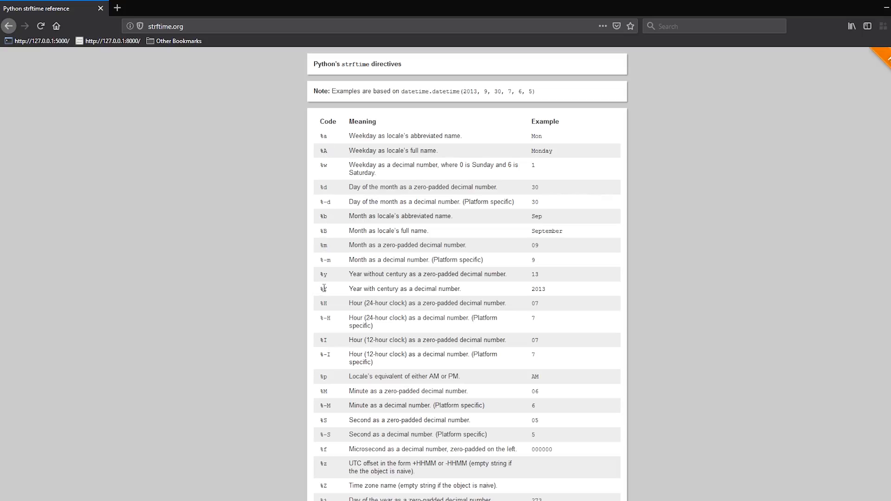
mouse_move(326, 180)
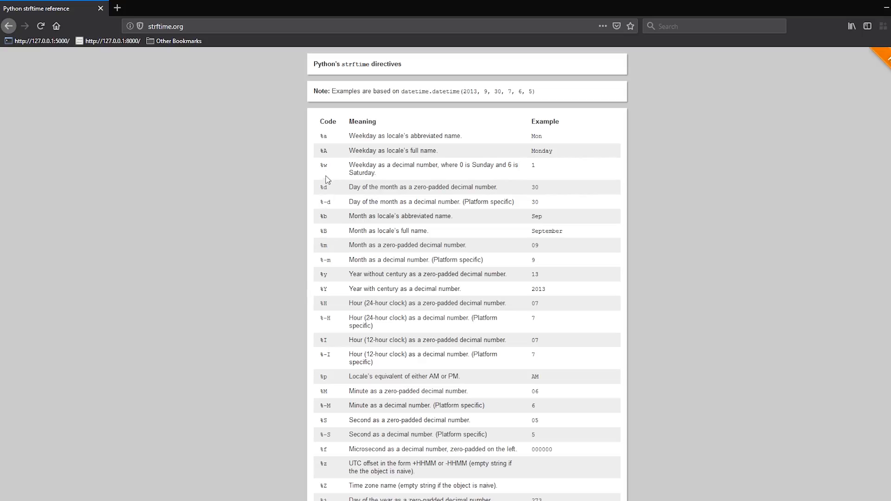
Look over the strftime.org directive table of date format codes.
double_click(323, 245)
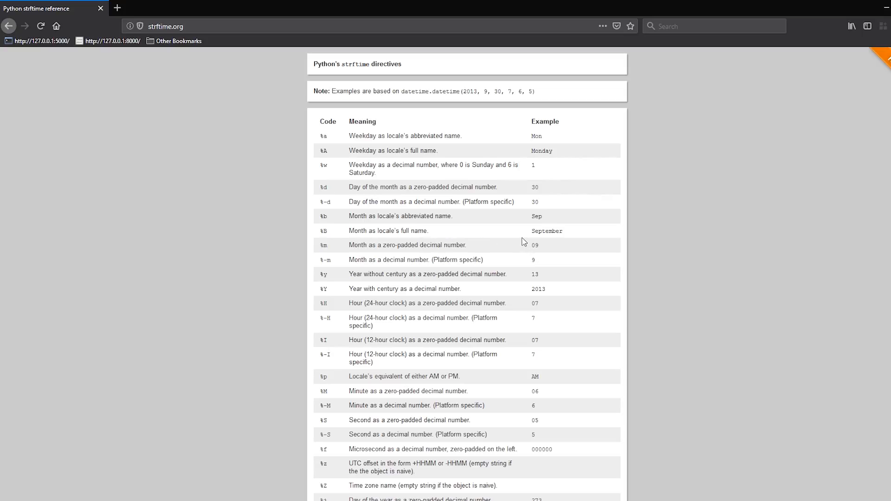
mouse_move(511, 252)
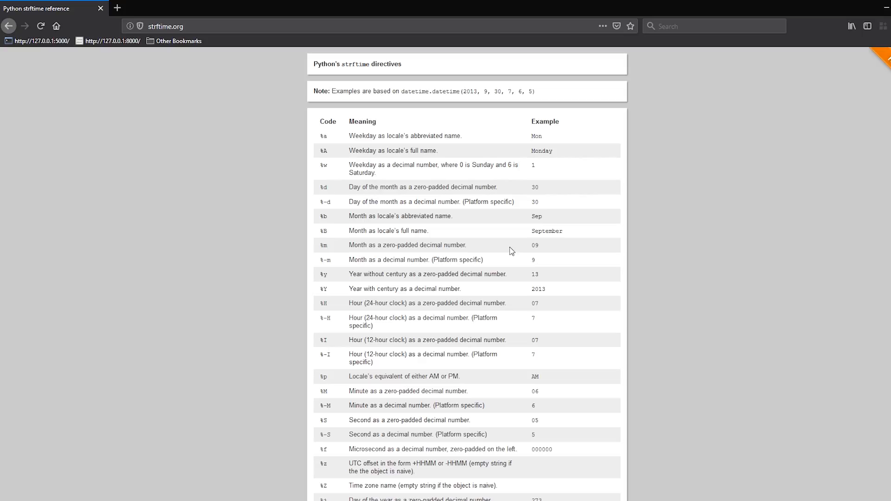
mouse_move(306, 199)
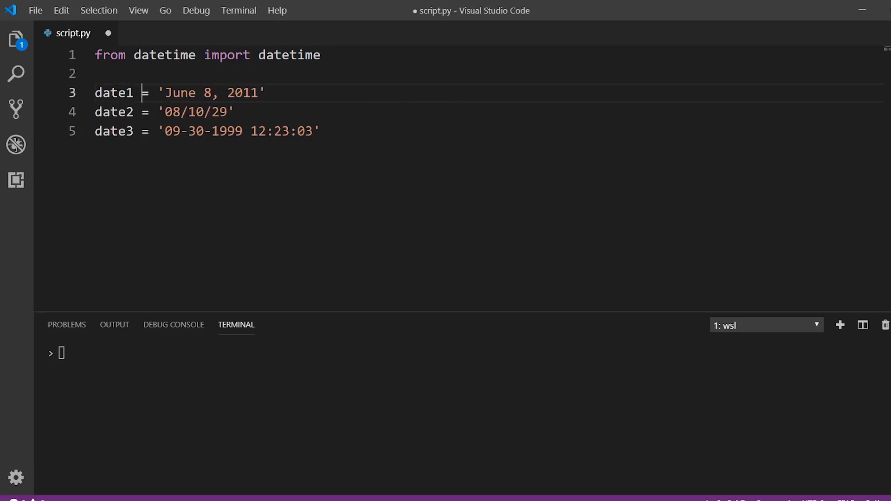
Begin line 7 as date1_obj = datetime.strptime(date1, ) with the format still empty.
key("Enter")
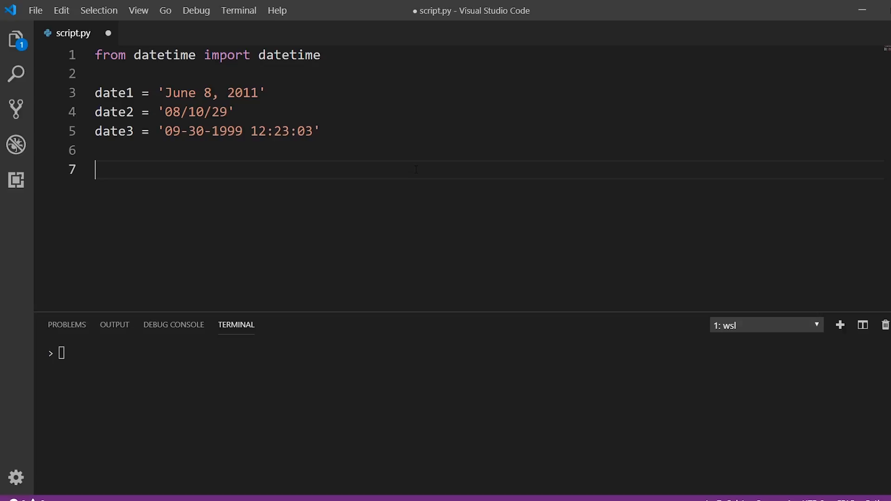
type("date1_obj")
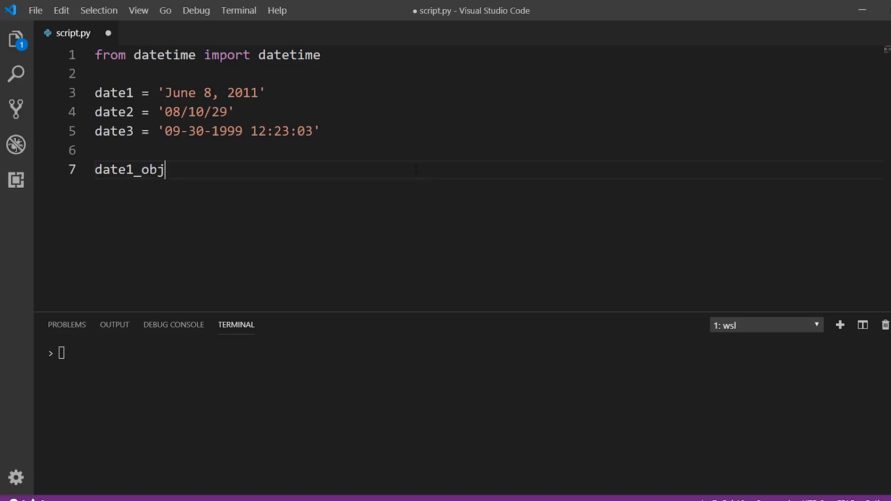
type("=")
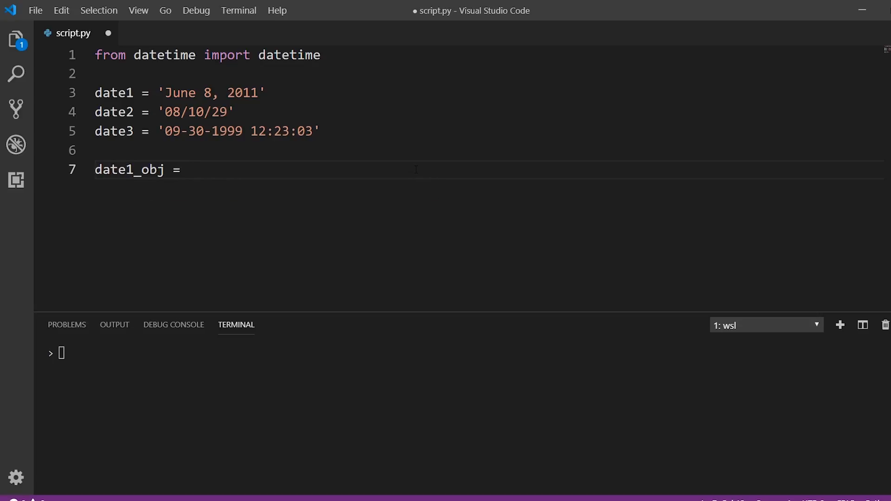
type("datetime")
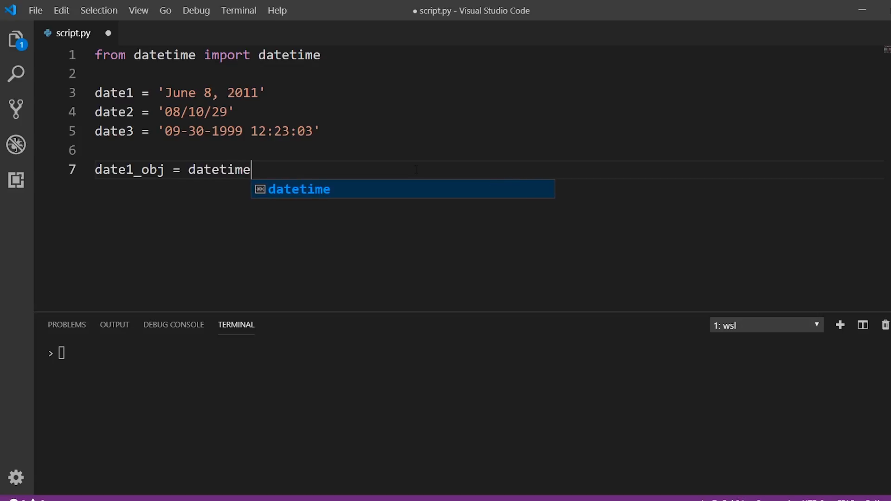
type(".")
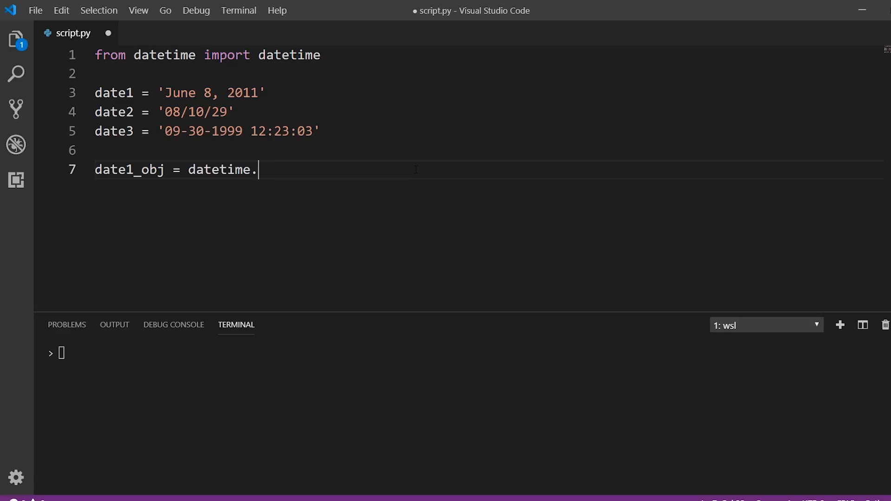
type("str")
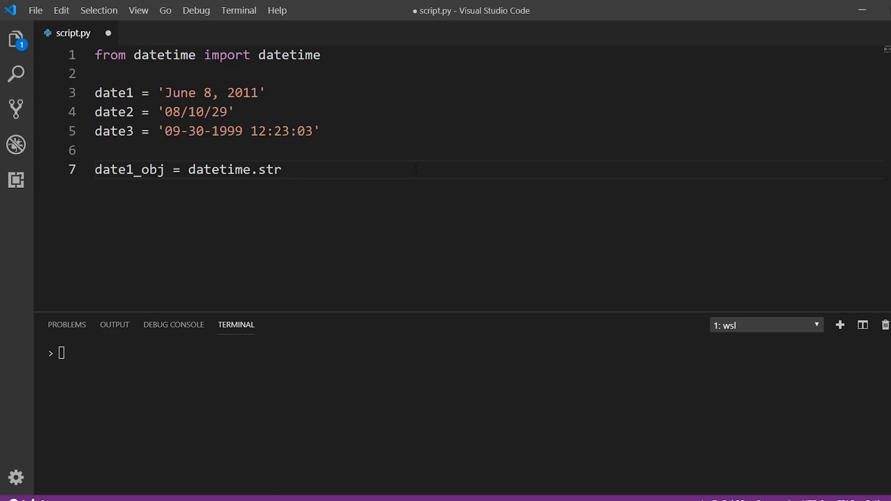
type("ptime")
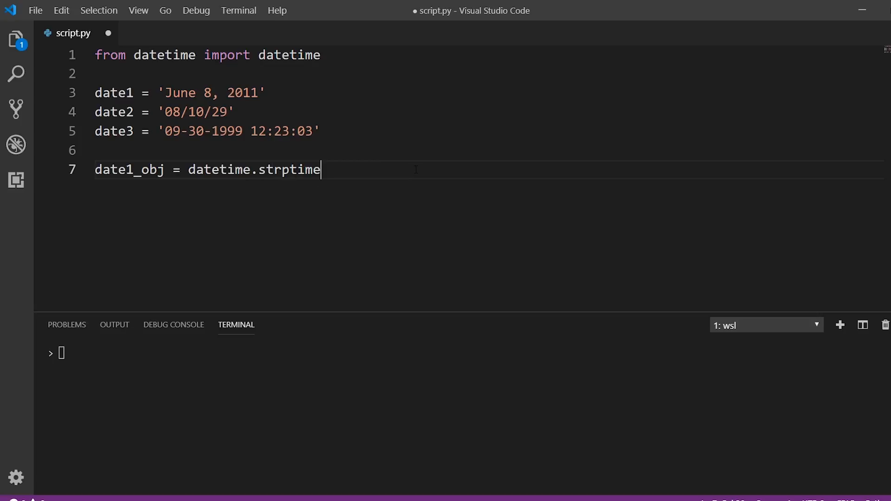
type("(")
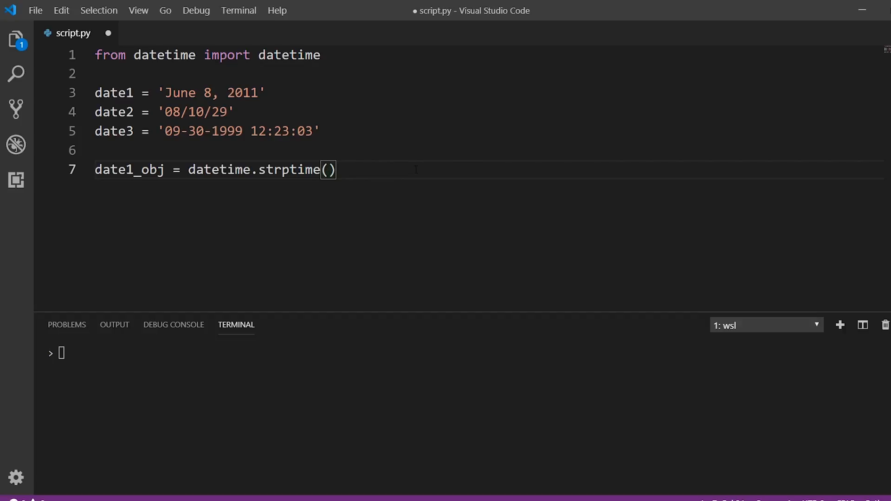
type("date1")
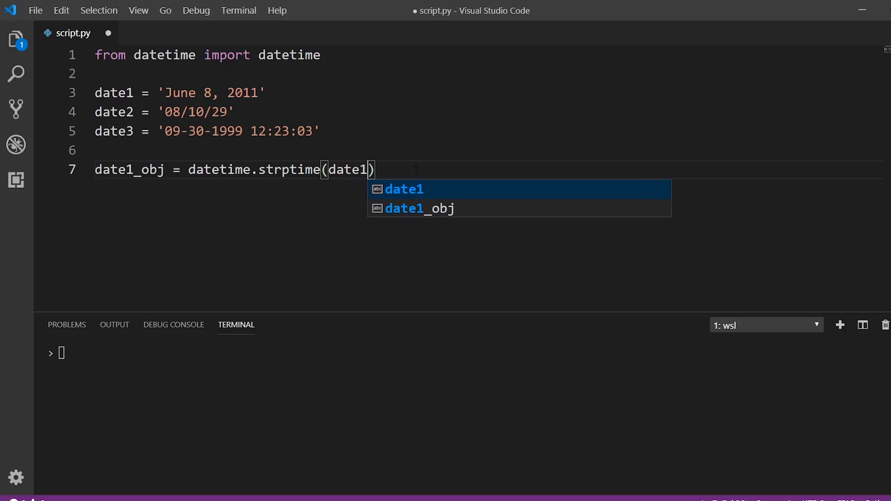
type(",")
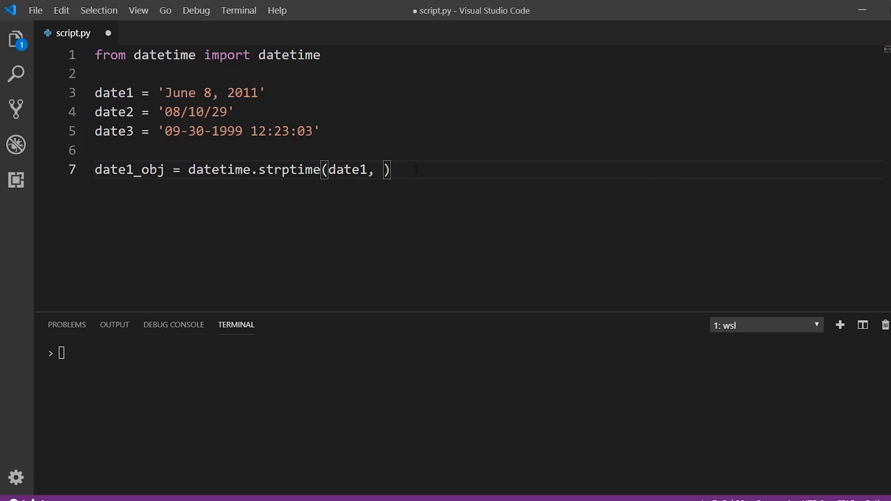
Start the strptime format string for date1 as '%B ' for the full month name.
type("''")
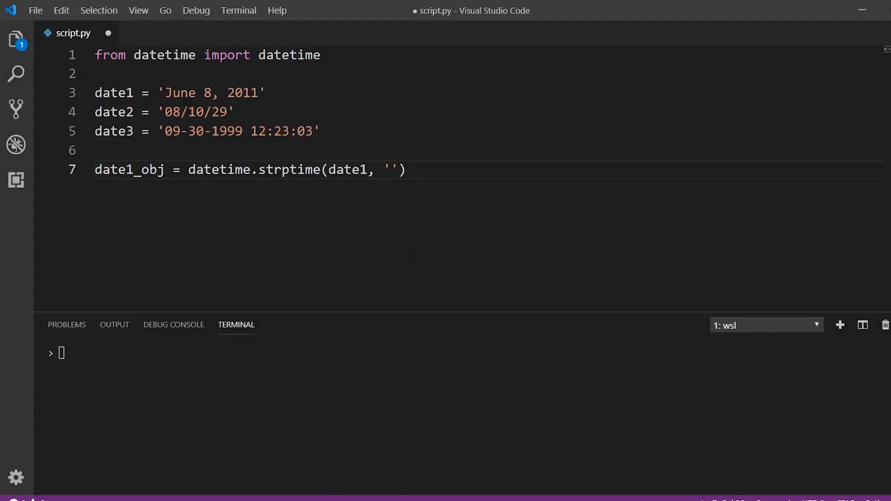
type("%B")
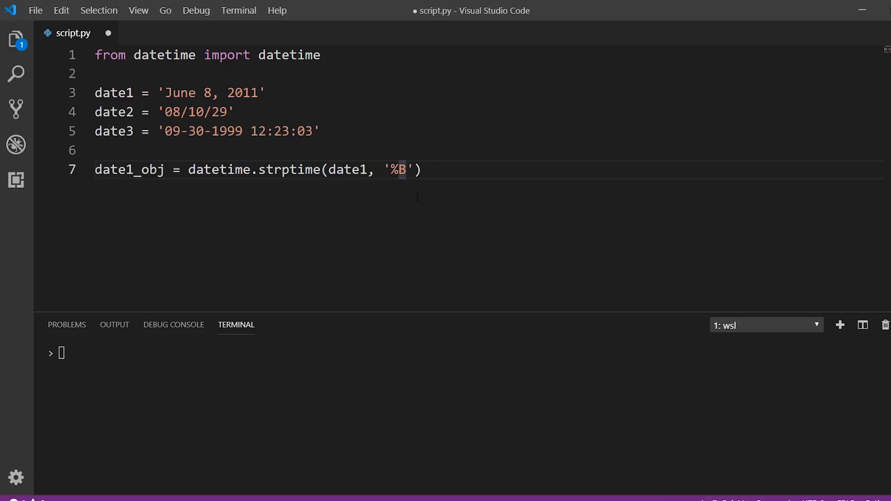
type("\" \"")
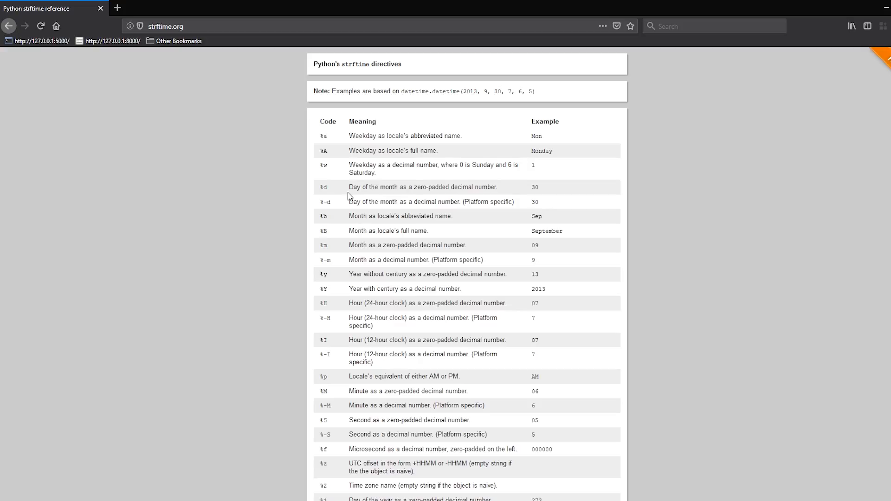
mouse_move(454, 195)
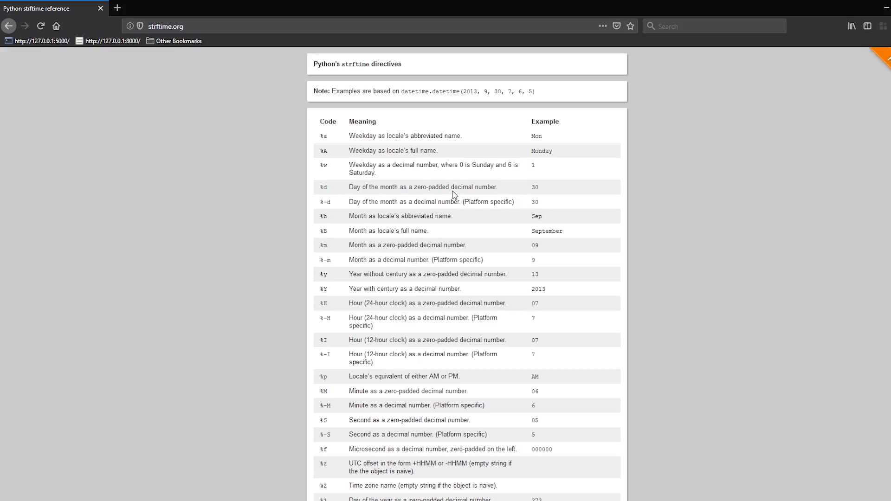
mouse_move(513, 195)
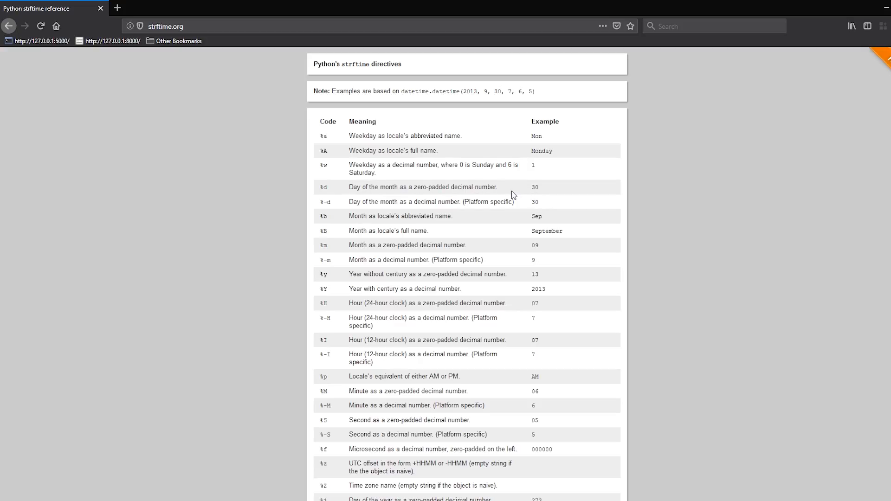
Bring up the strftime.org table to check the day and year codes.
double_click(323, 186)
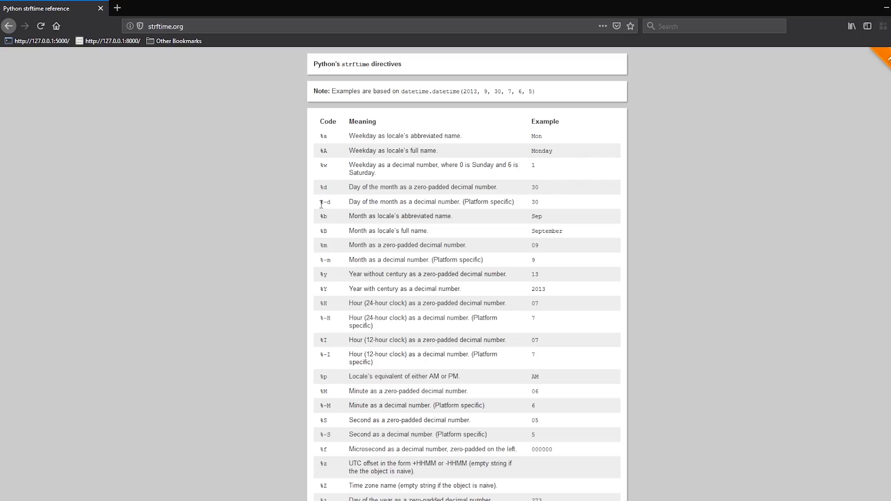
mouse_move(323, 196)
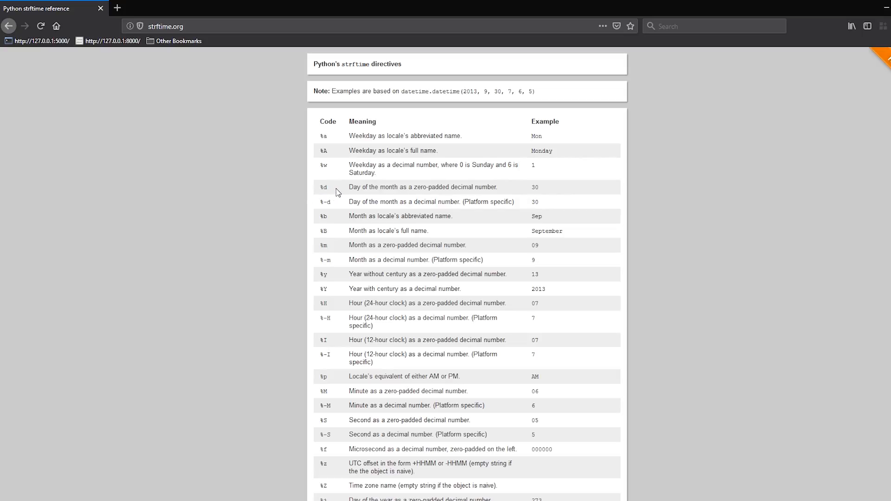
mouse_move(341, 492)
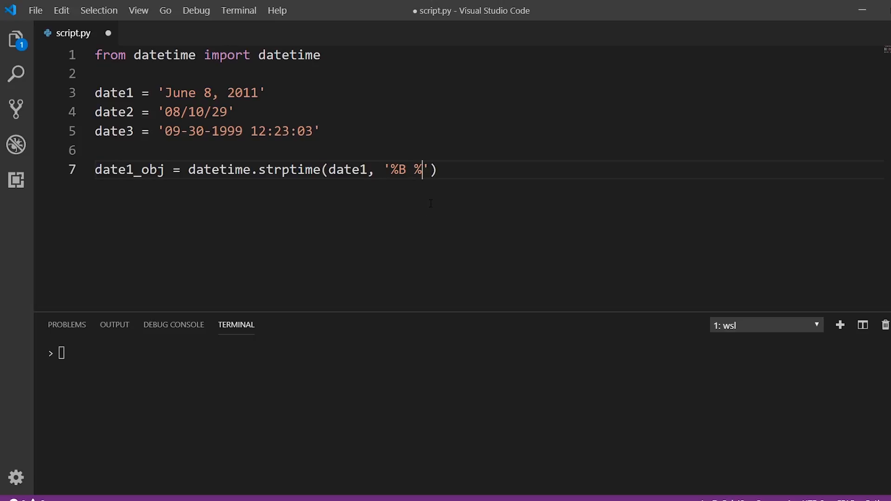
Complete the format as '%B %d, %Y' and add print(date1_obj) on line 8.
type("d, %Y")
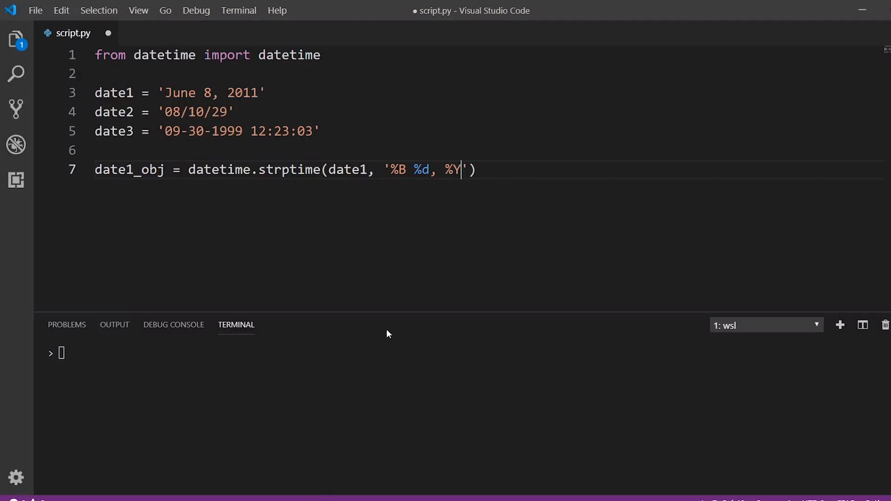
type("print")
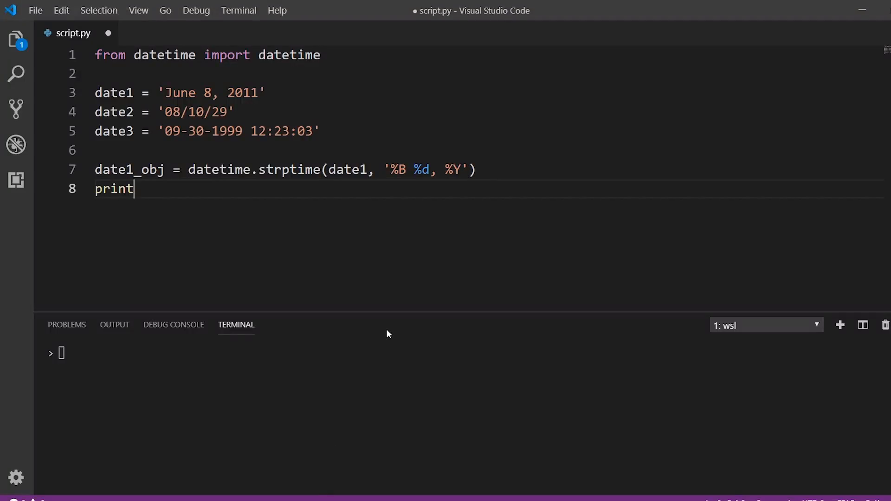
type("(date_obj")
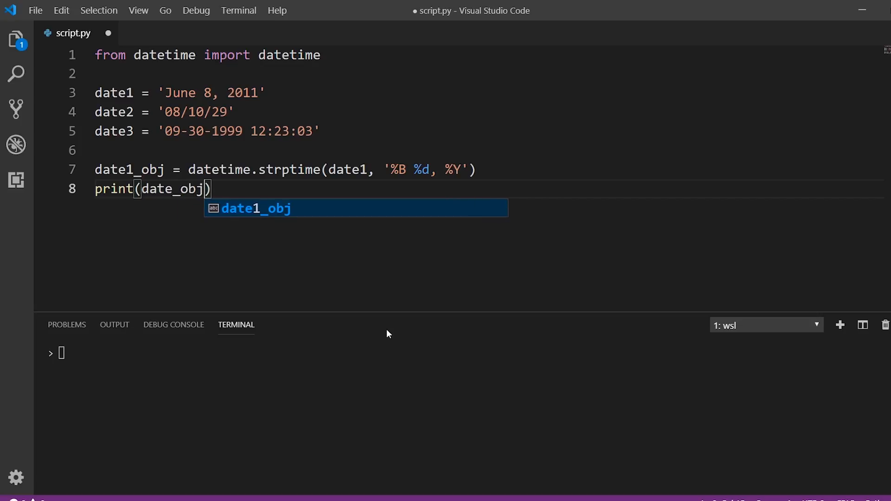
key("Tab")
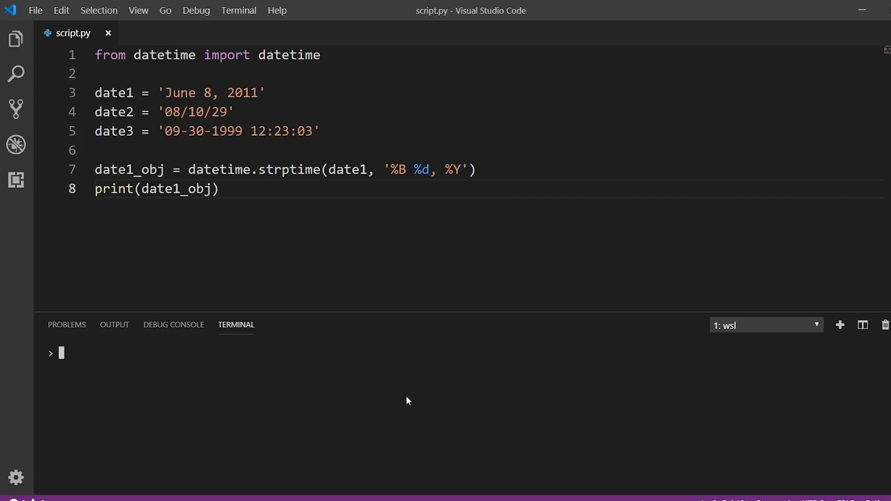
type("python script.py")
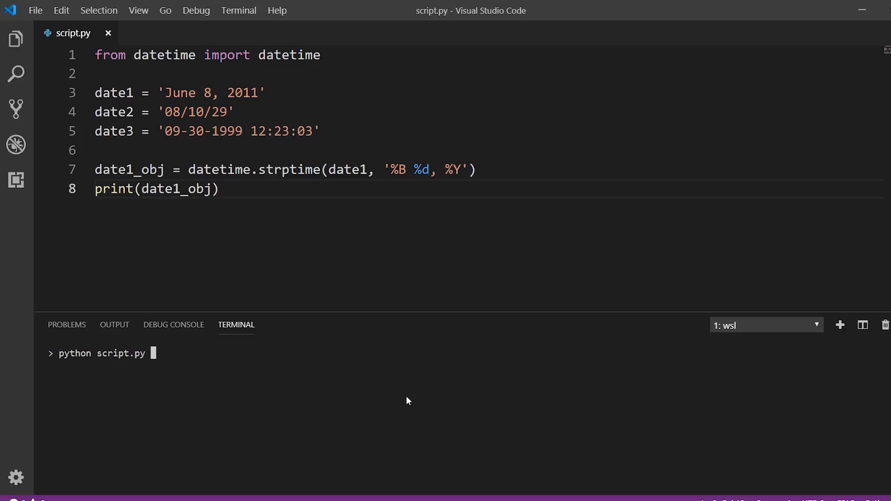
key("enter")
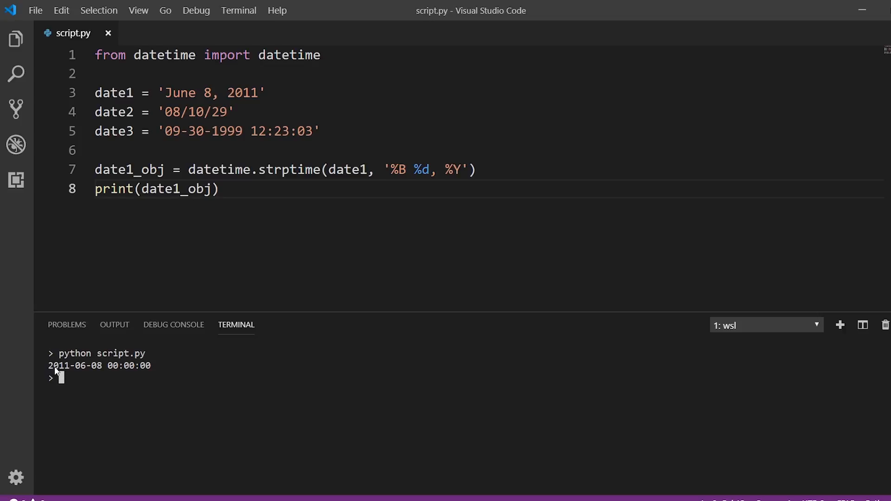
mouse_move(137, 372)
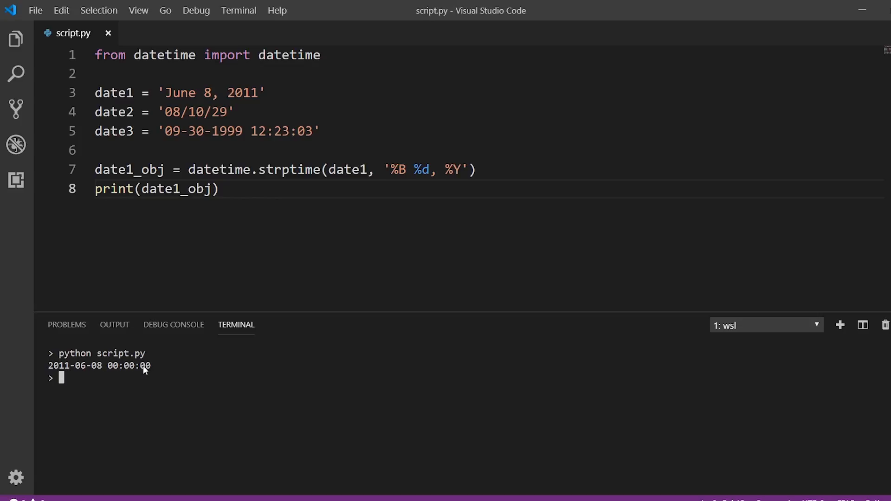
mouse_move(132, 331)
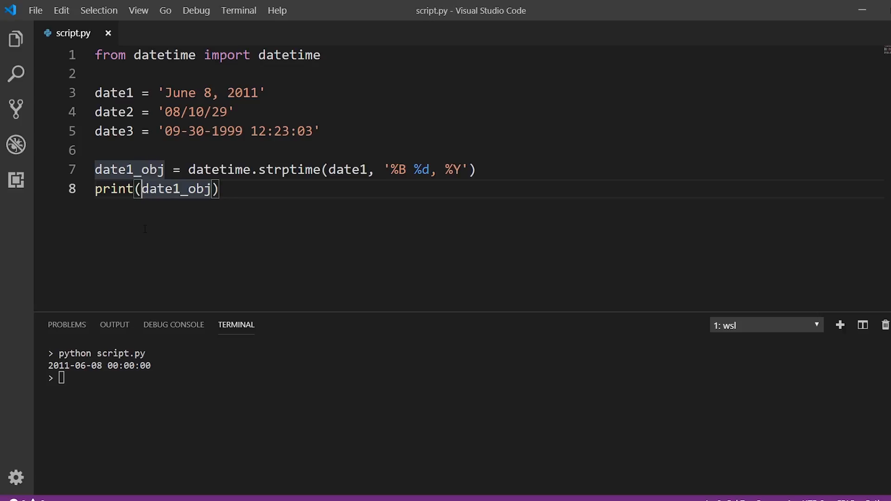
type("type(")
left_click(161, 378)
type("python script.py")
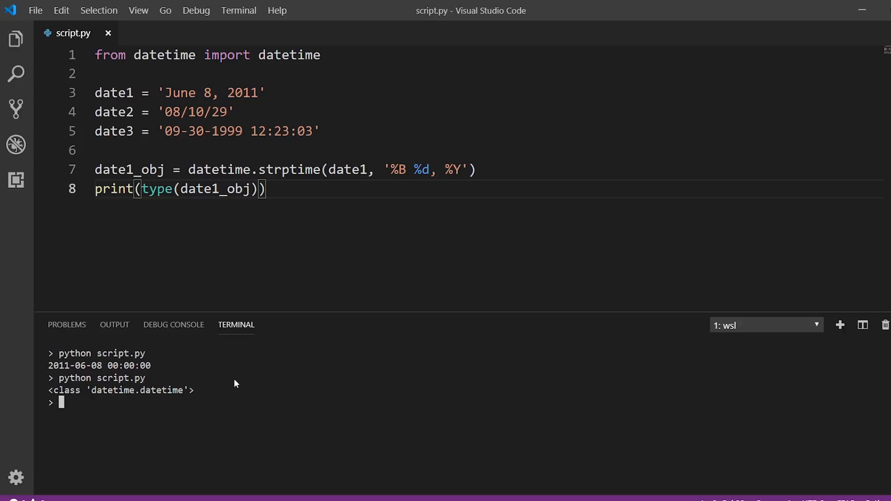
mouse_move(280, 196)
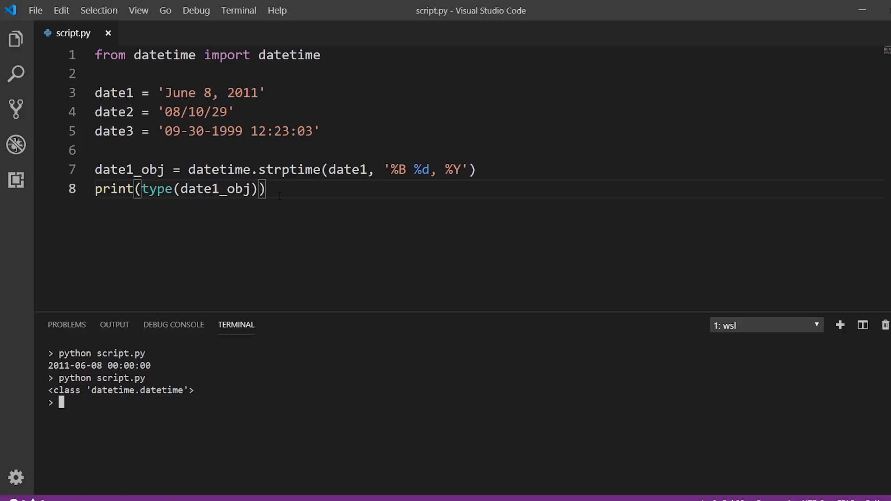
key("Backspace")
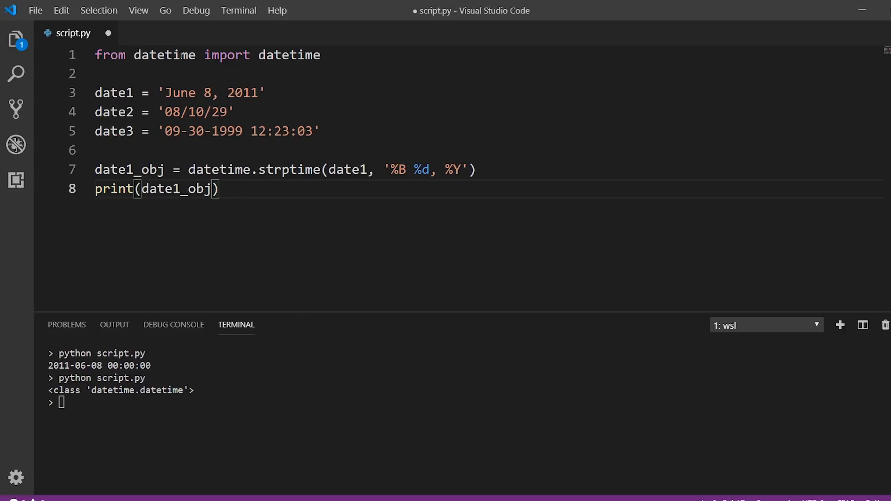
Change date1's month from June to December so it reads 'December 8, 2011'.
double_click(179, 93)
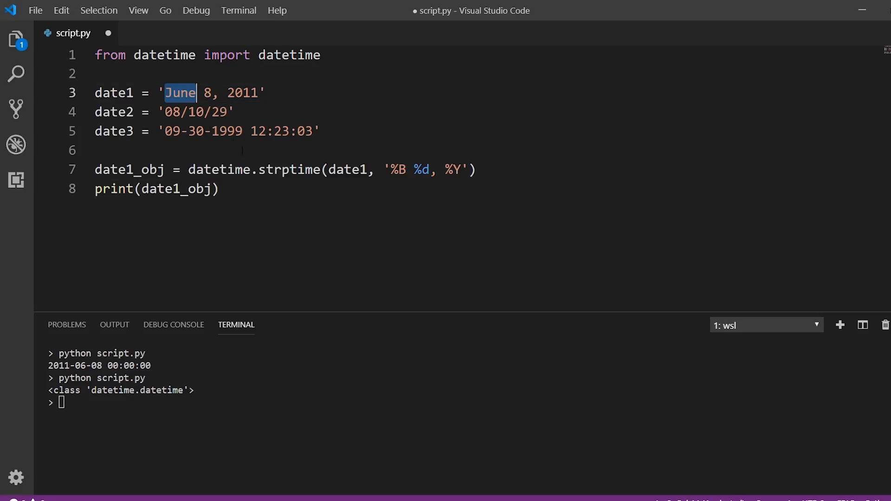
type("December")
left_click(230, 403)
type("python script.py")
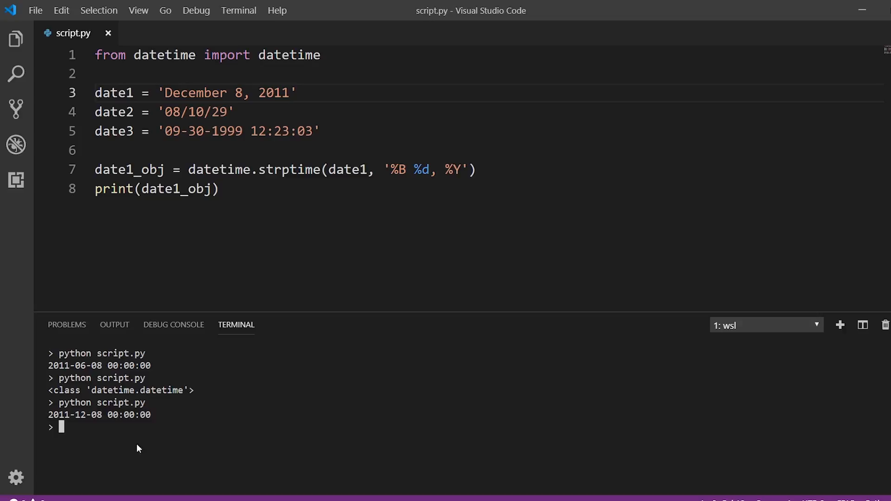
mouse_move(78, 420)
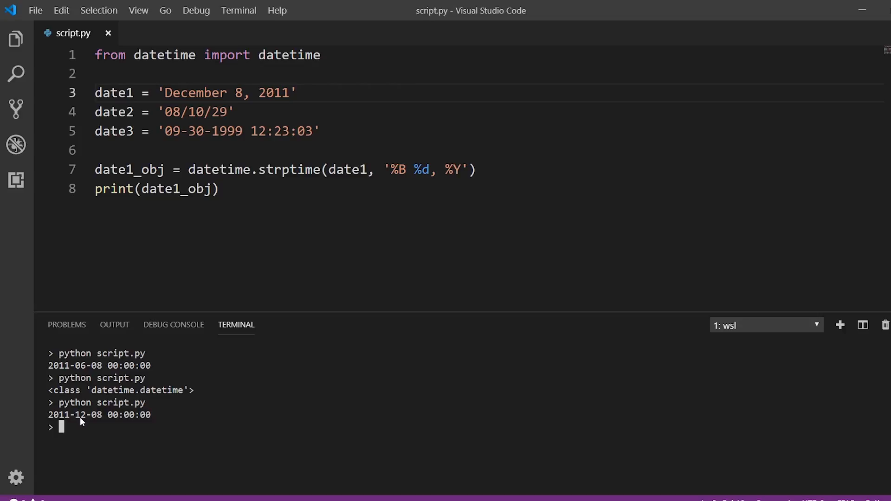
mouse_move(84, 368)
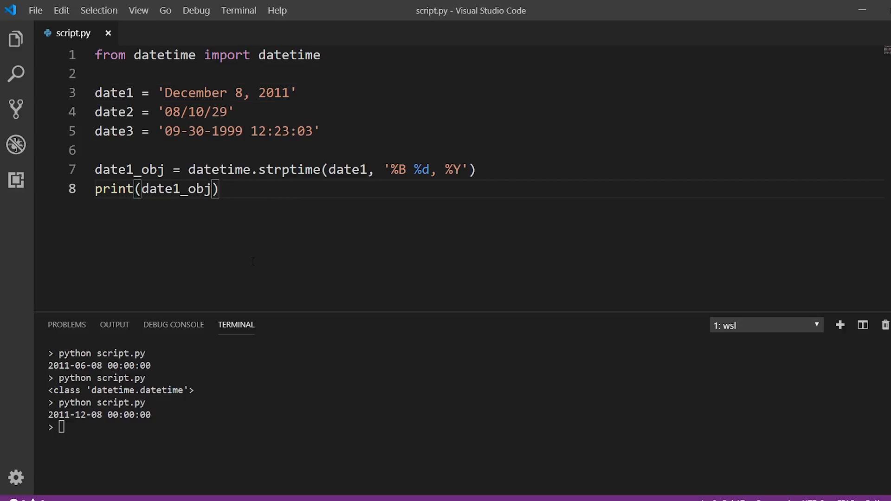
Add date2_obj = datetime.strptime(date2, '%m/%d/%y').
type("date2_obj = datetime.")
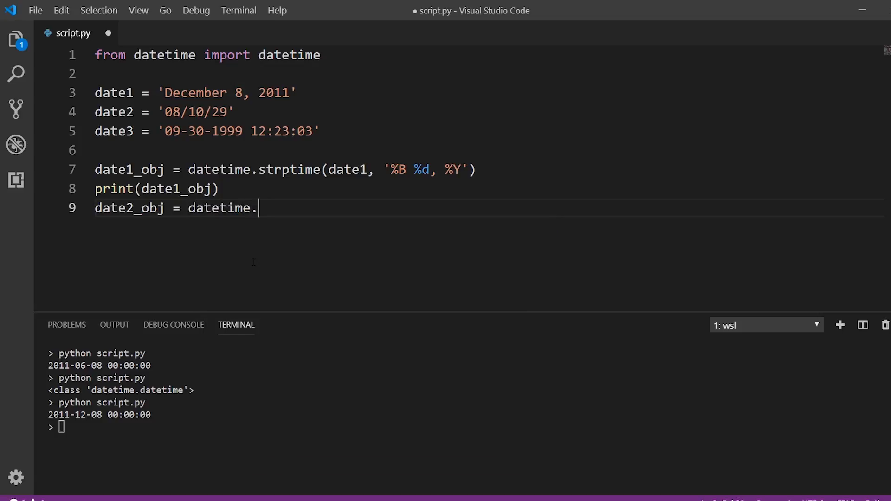
type("strp")
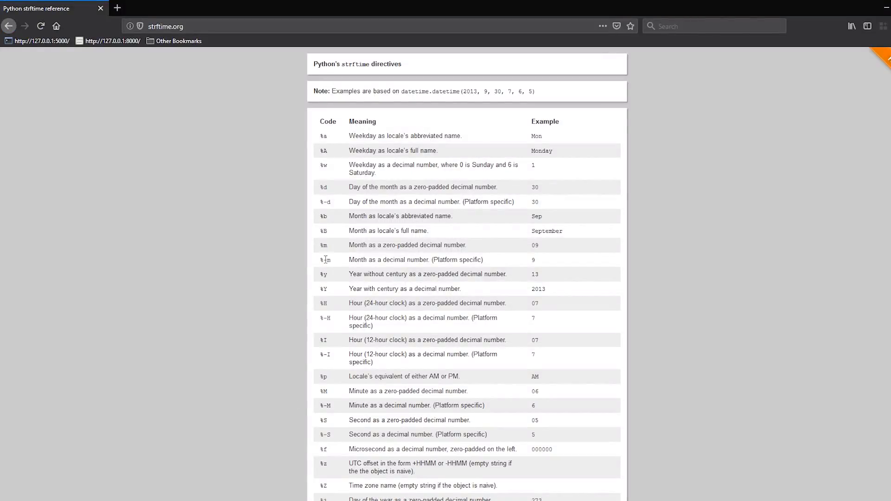
mouse_move(325, 486)
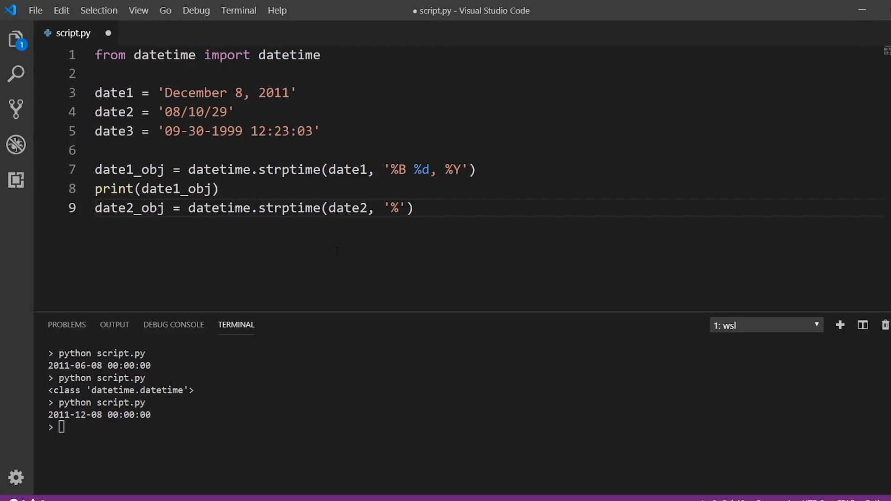
type("m/")
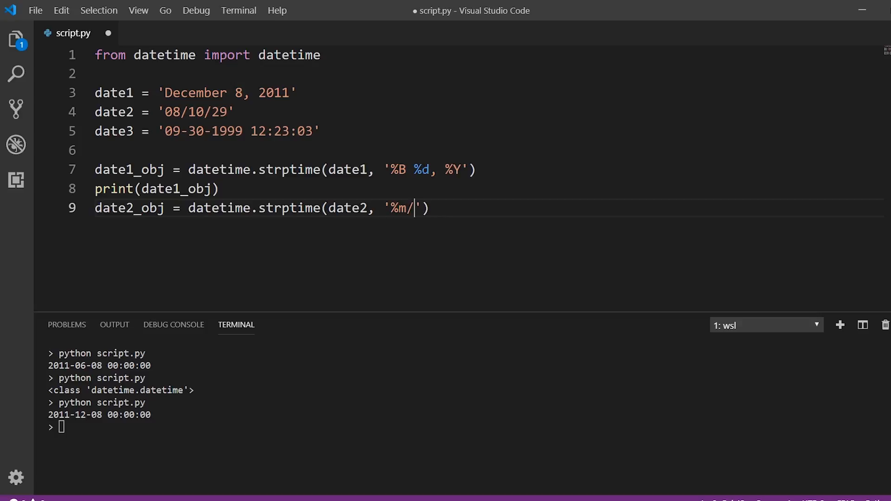
type("%d")
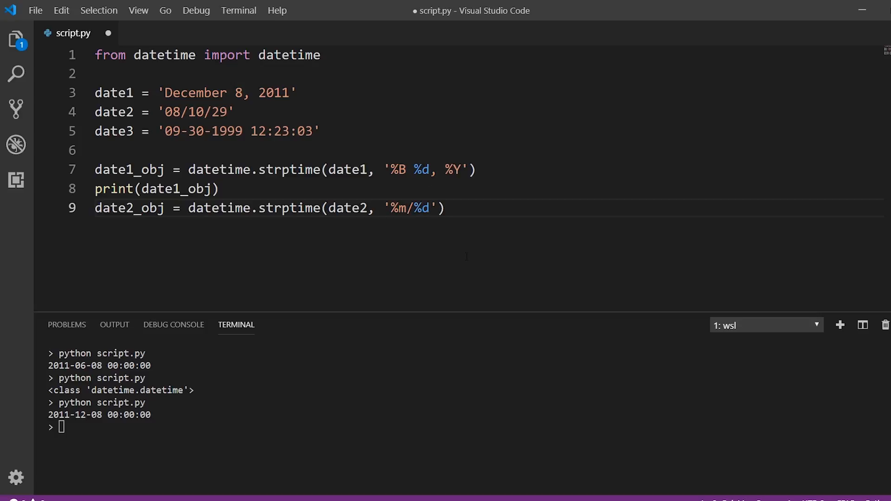
type("/")
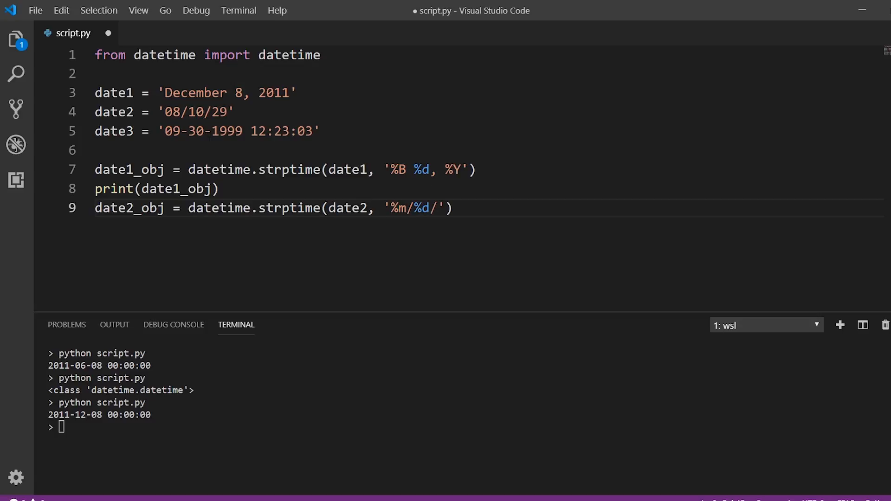
mouse_move(320, 467)
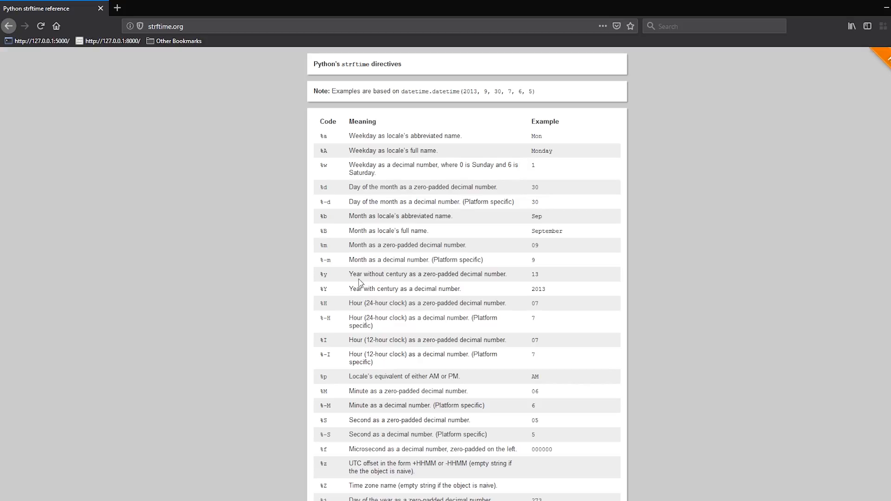
mouse_move(468, 286)
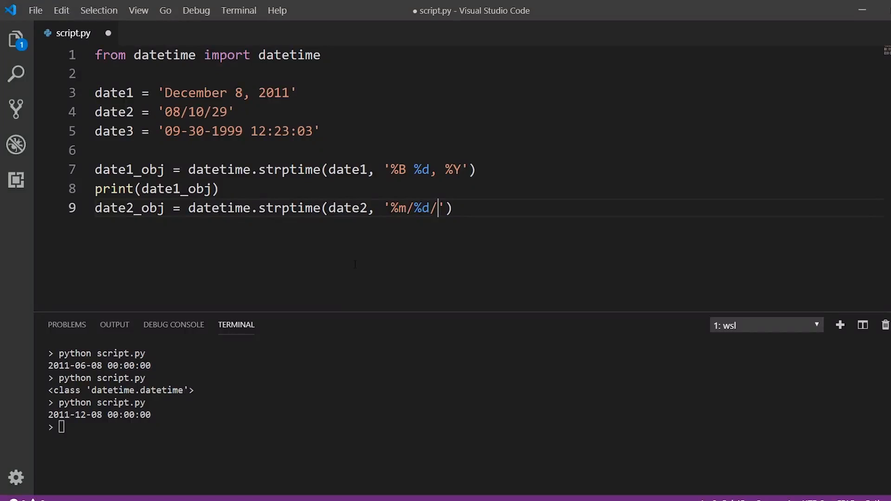
type("%y")
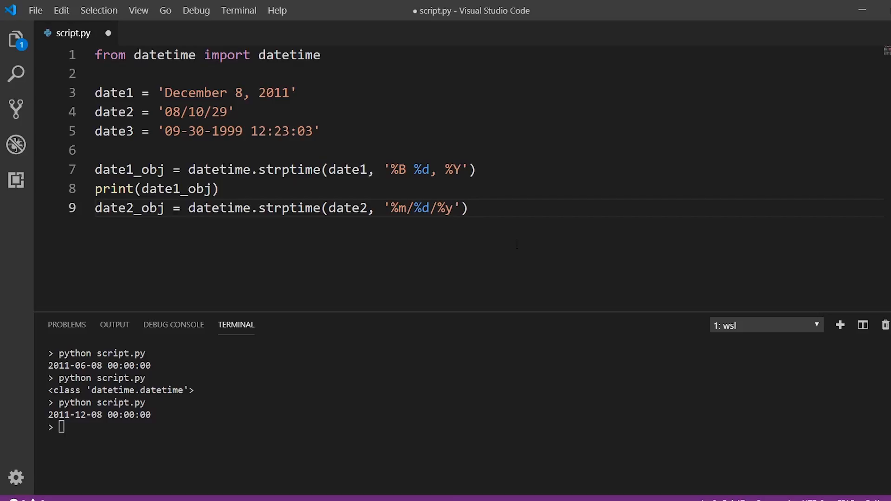
type("print(p")
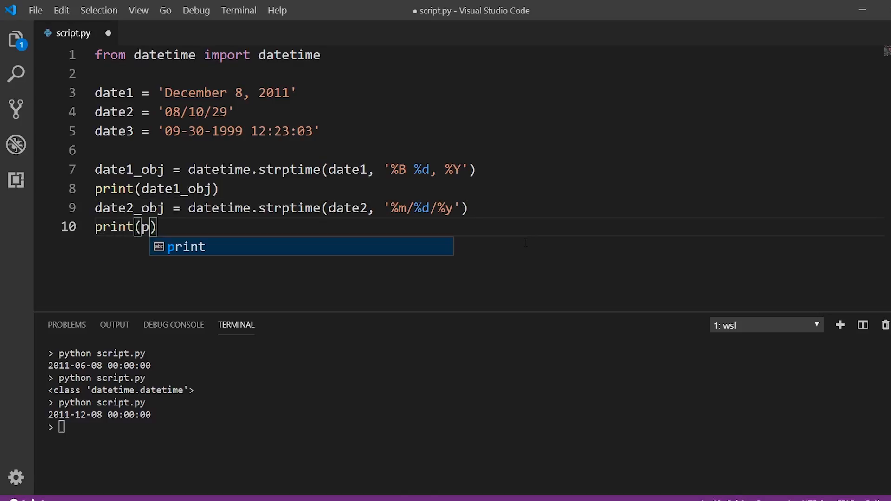
type("date2_obj")
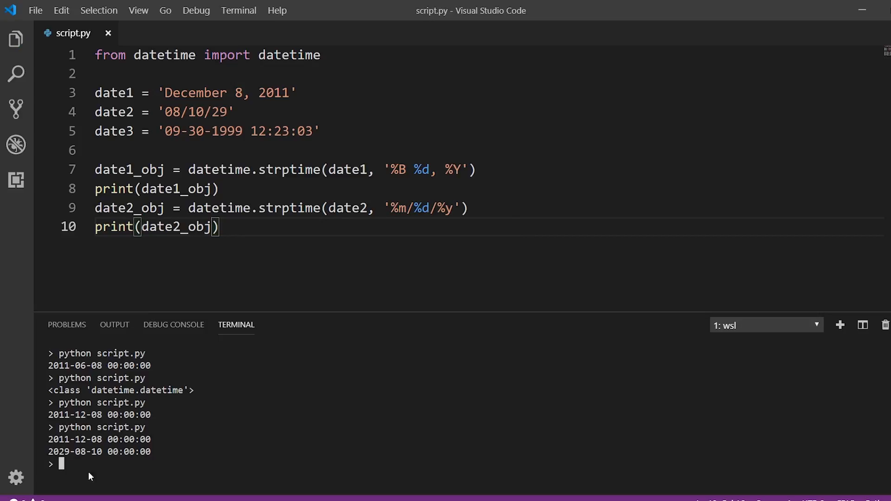
mouse_move(77, 459)
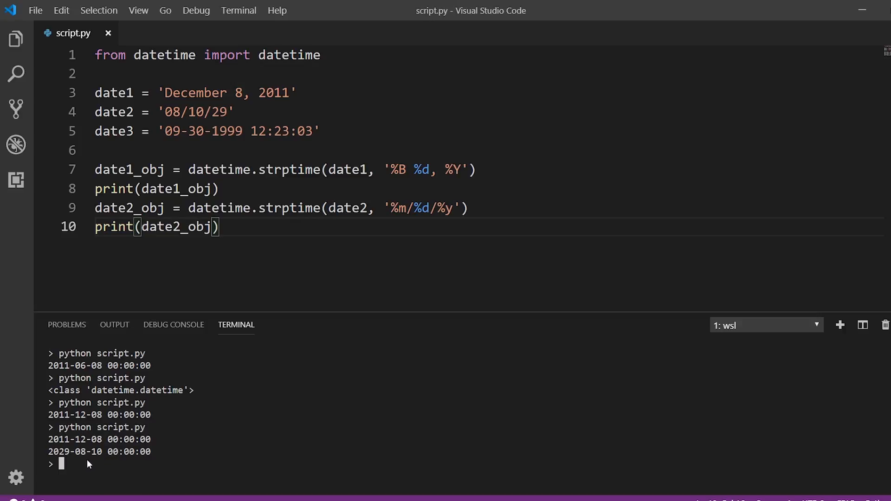
left_click(405, 208)
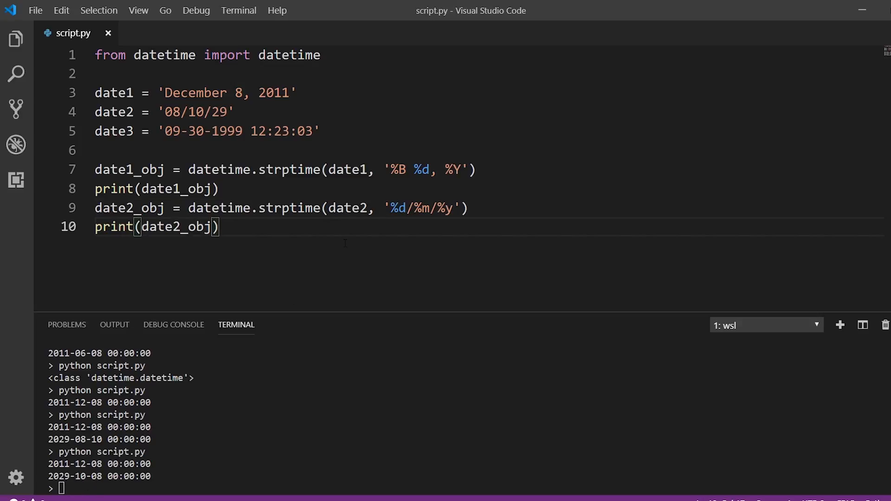
key("enter")
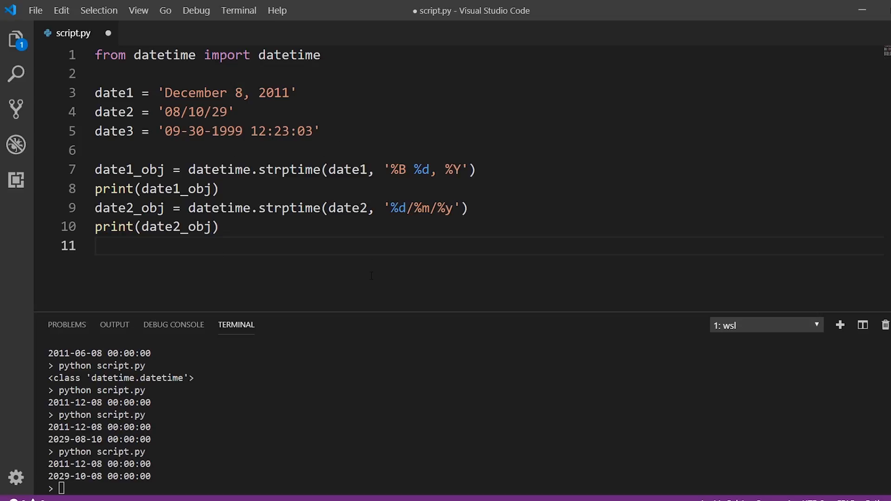
Begin date3_obj = datetime.strptime(date3, '%m-%d-%Y' for the date part of the format.
type("date3_obj = date")
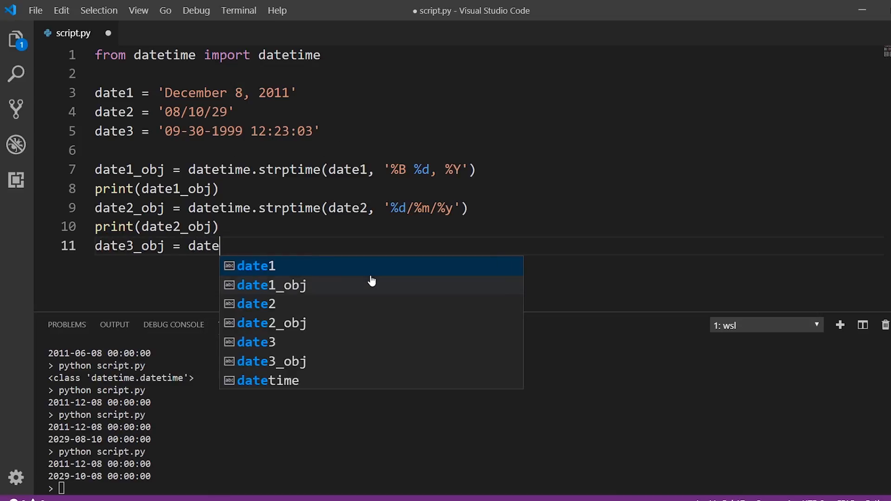
type("time.strptime(date3")
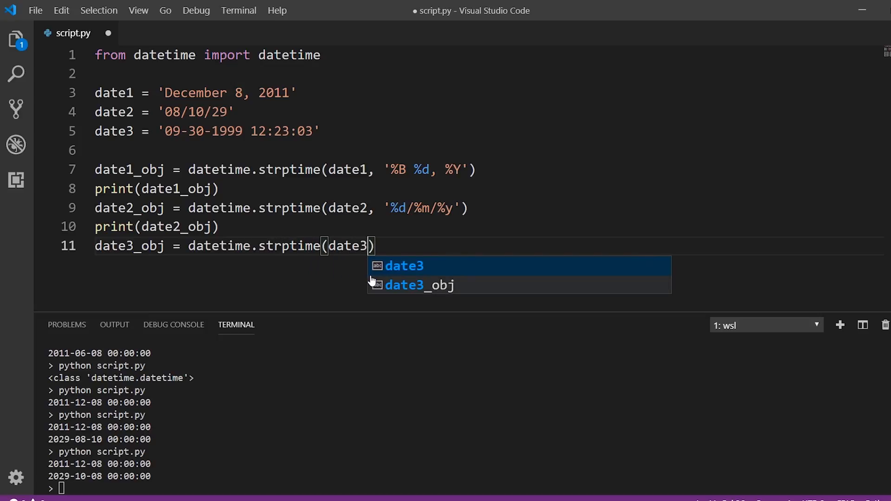
type(", '")
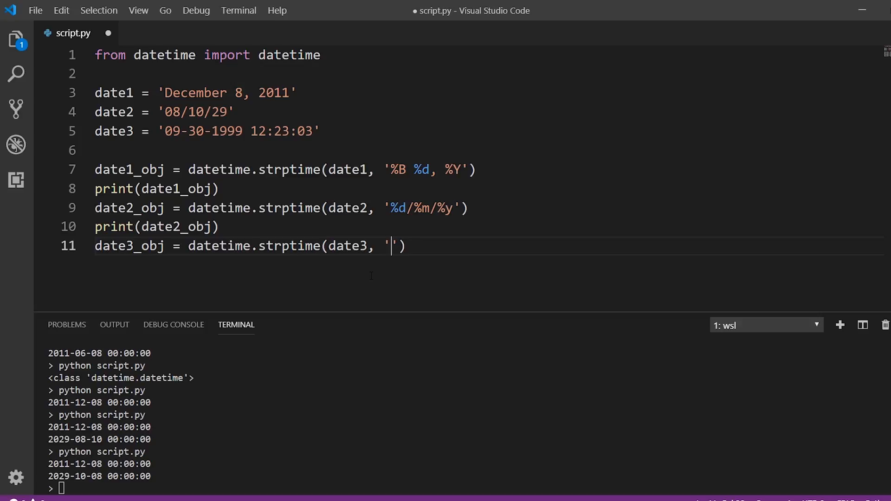
type("%m")
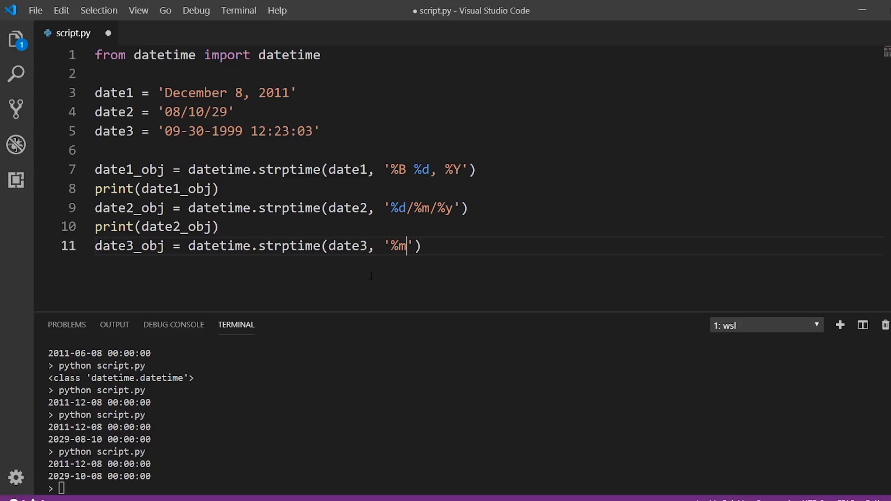
type("-%d-")
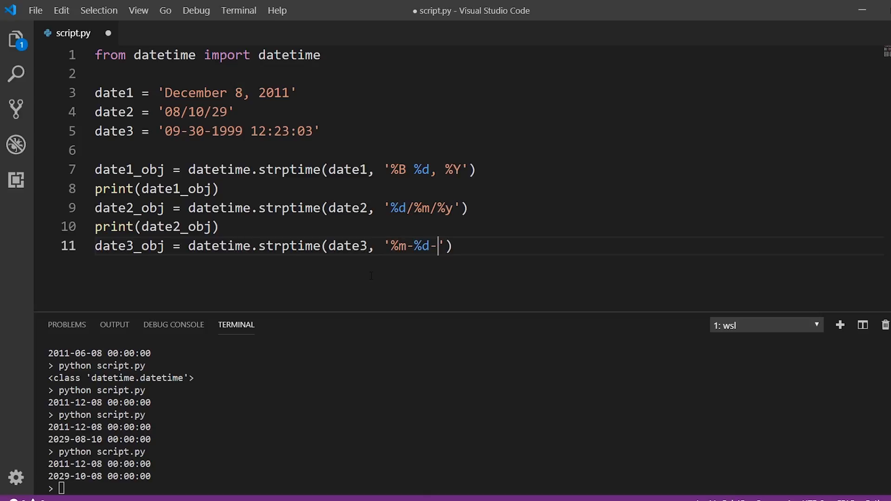
type("%Y")
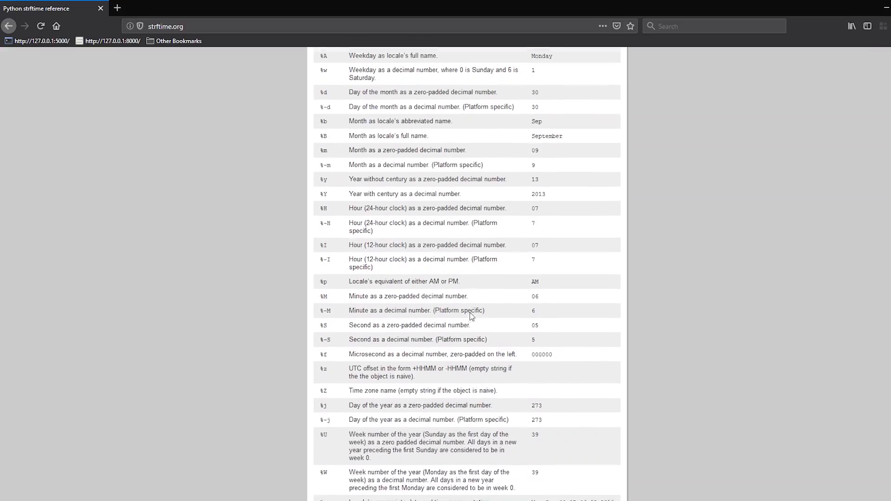
Finish the format as '%m-%d-%Y %H:%M:%S' and add print(date3_obj).
scroll("down", 3)
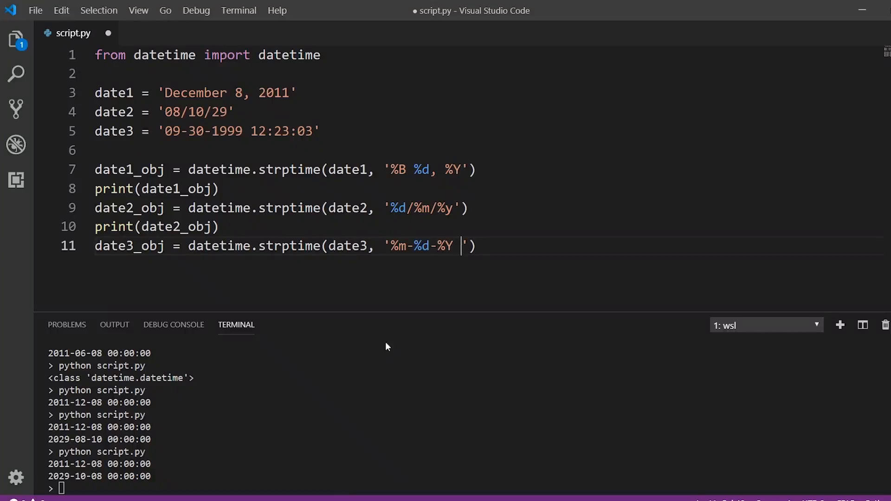
type("%H")
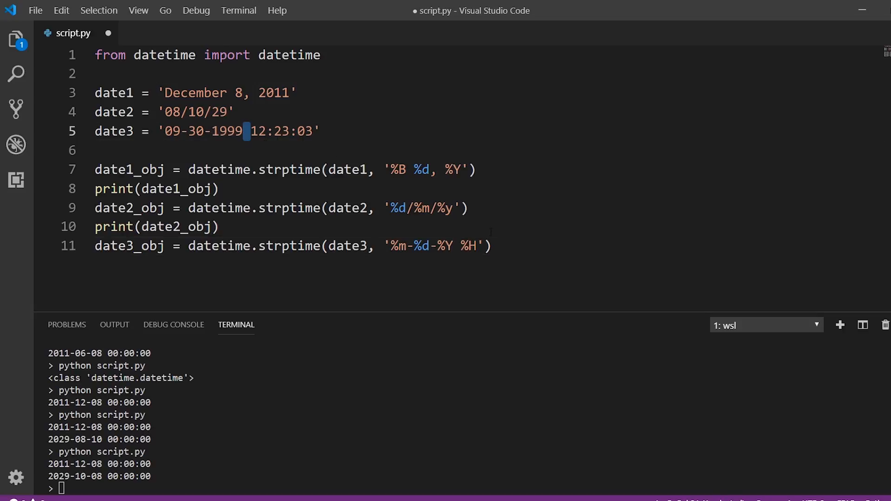
left_click(475, 246)
type(":%M:%S")
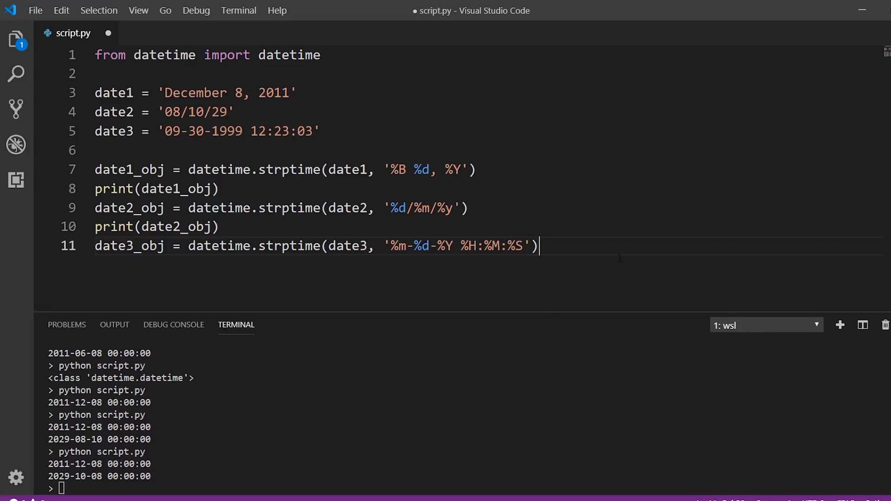
type("print(dat")
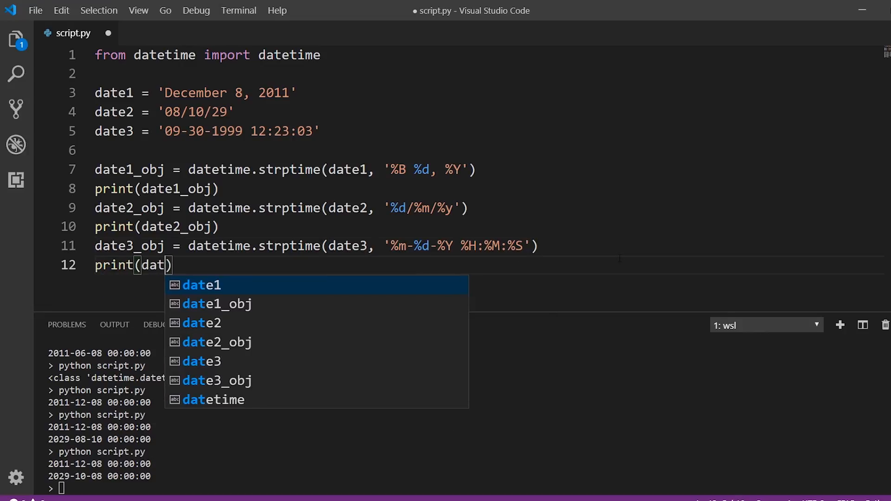
type("e3_obj")
left_click(466, 490)
type("python script.py")
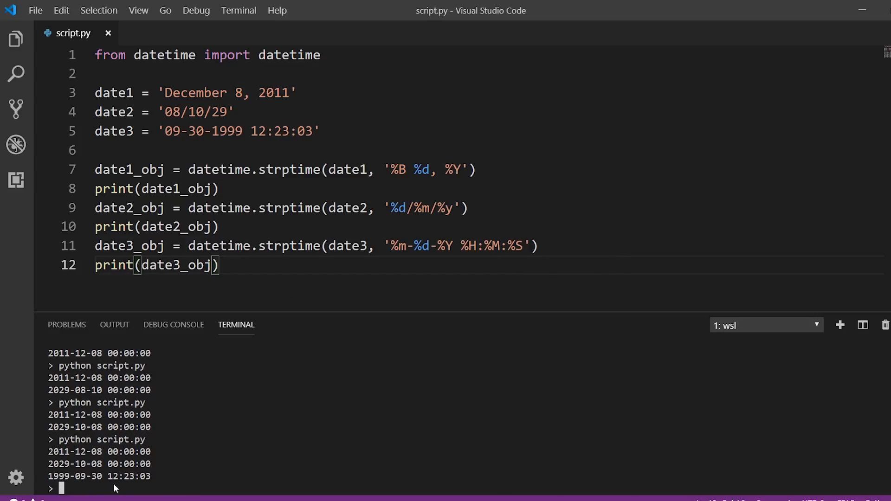
mouse_move(152, 480)
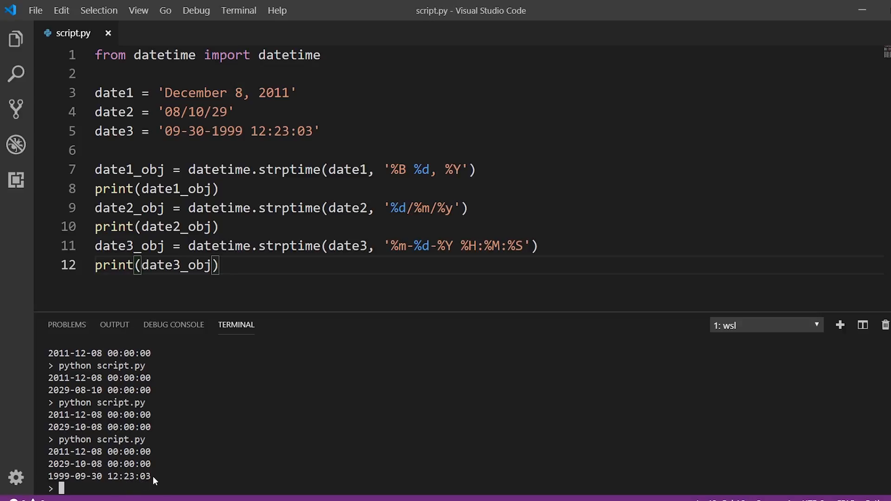
mouse_move(120, 378)
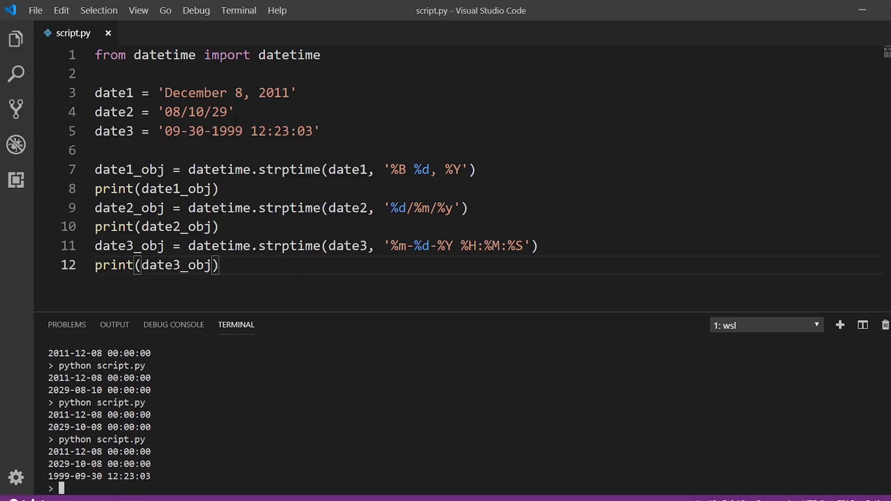
Add blank lines below the date3 print to make room for new code.
key("enter")
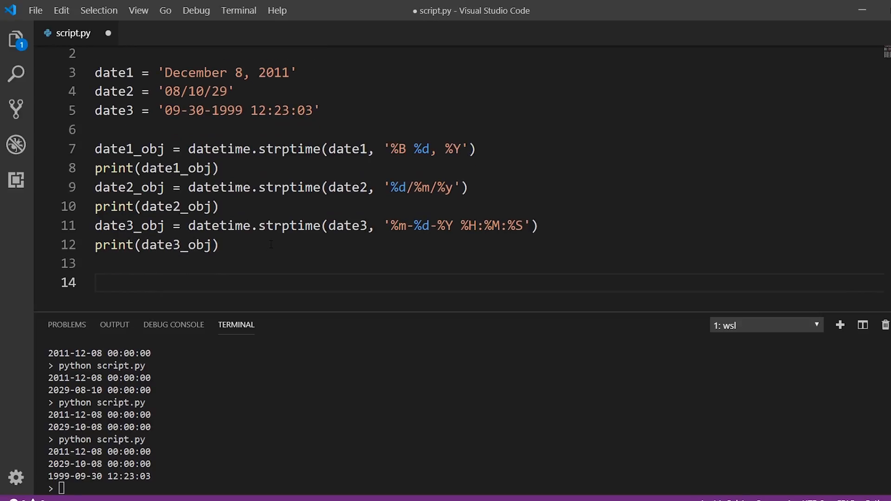
Write date1_obj.strftime('') on line 14 with an empty format string.
left_click(100, 282)
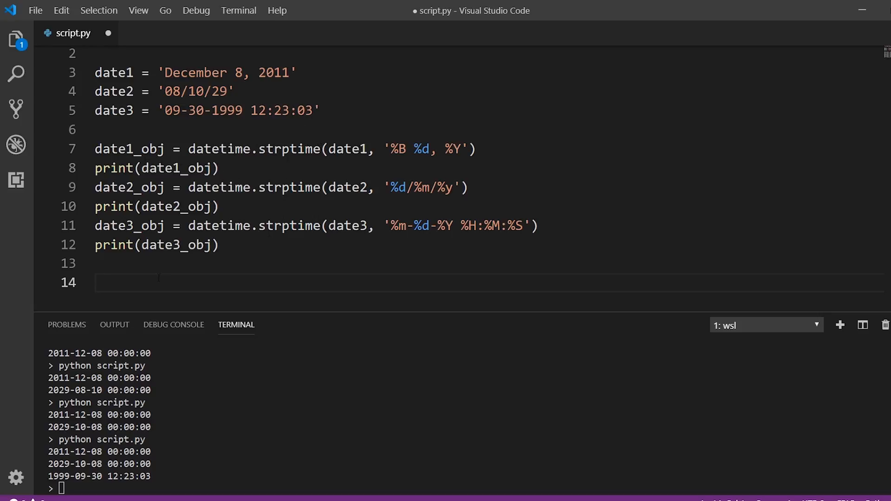
type("date1")
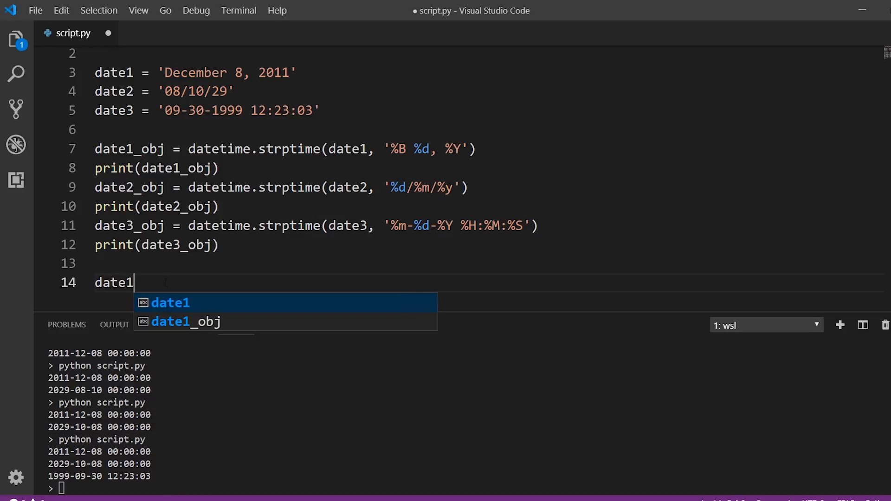
type("_obj")
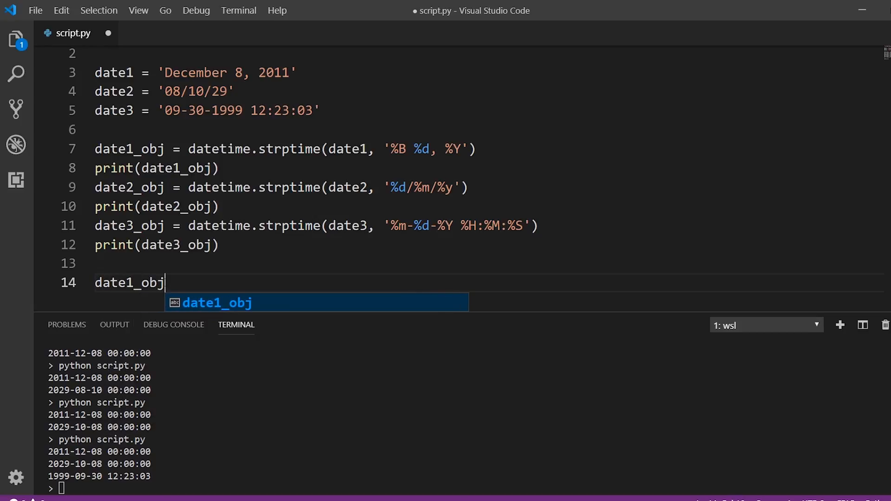
type(".")
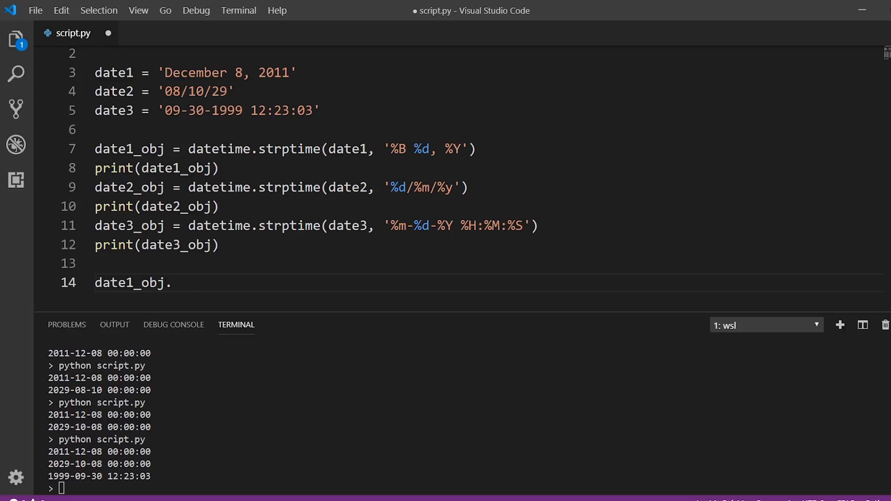
type("strf")
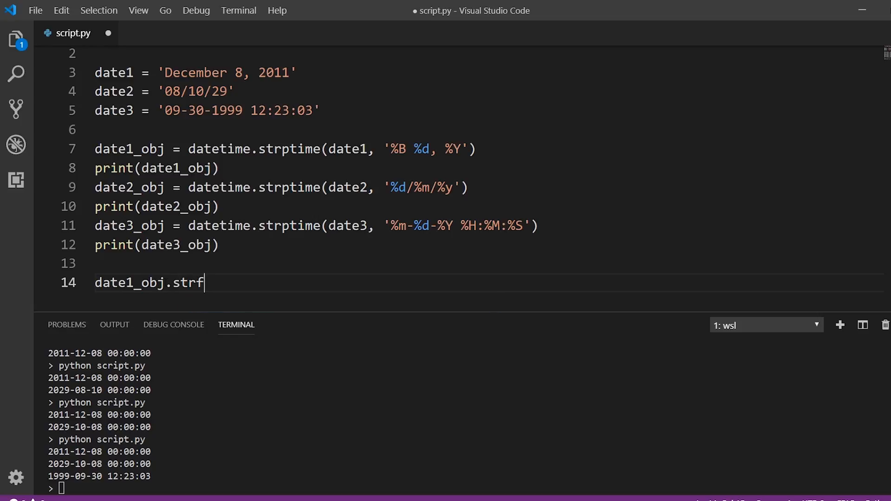
type("time(")
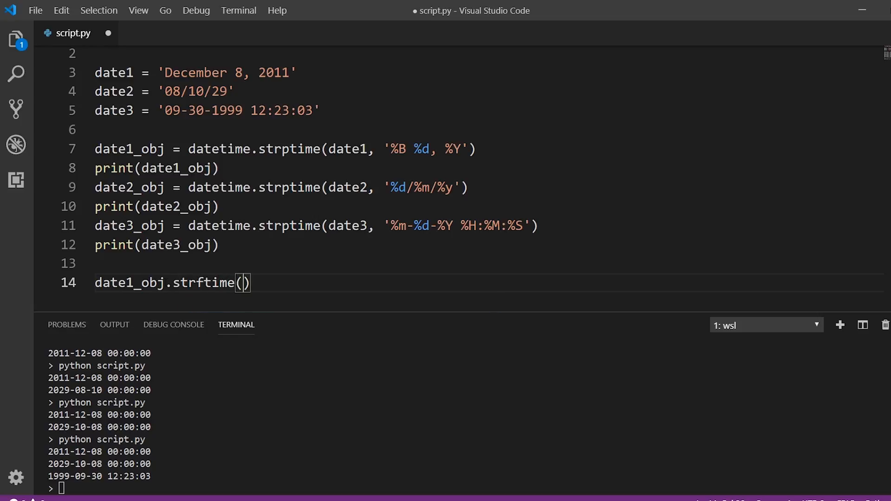
type("''")
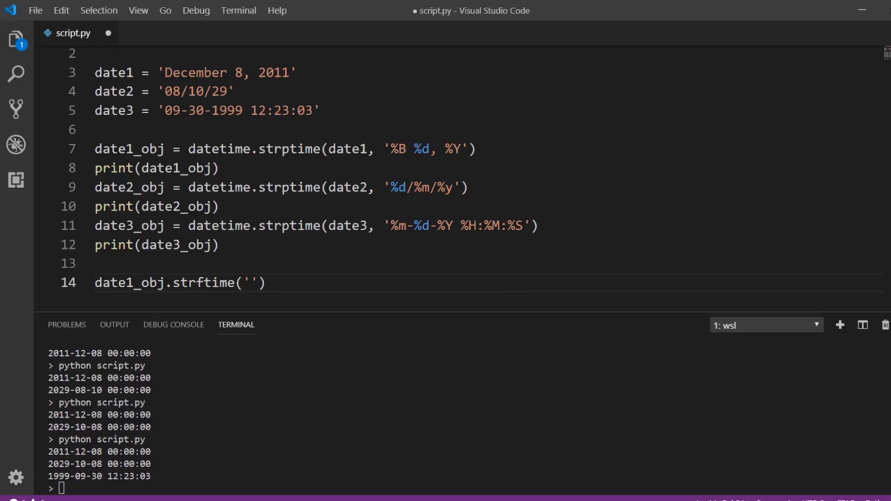
Fill the format string as '%Y, %B %d' and select the call to wrap in print().
double_click(128, 282)
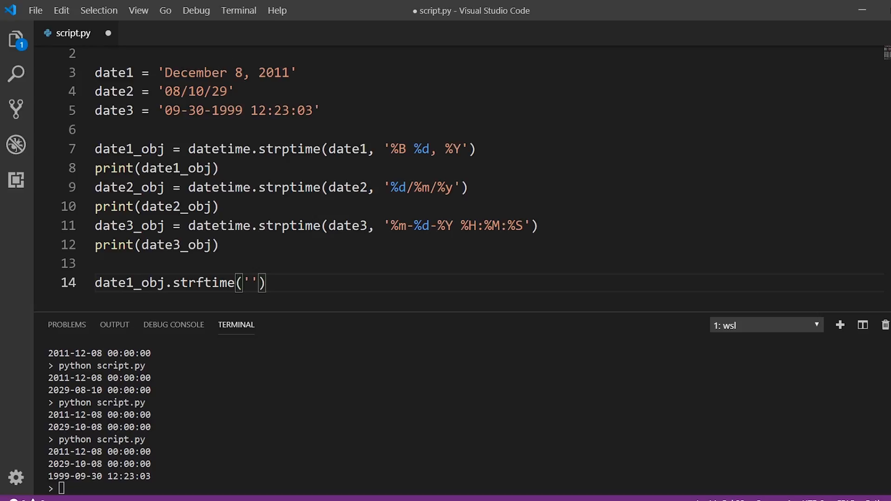
left_click(244, 282)
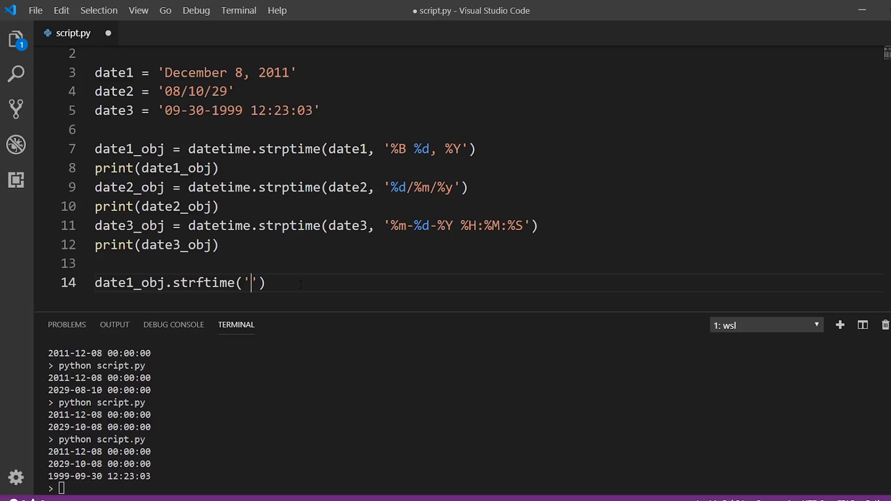
type("%Y")
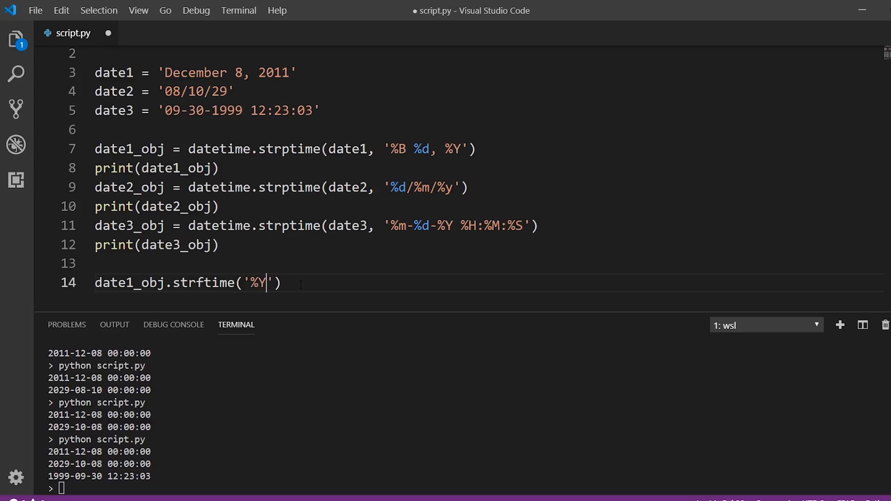
type("\" \"")
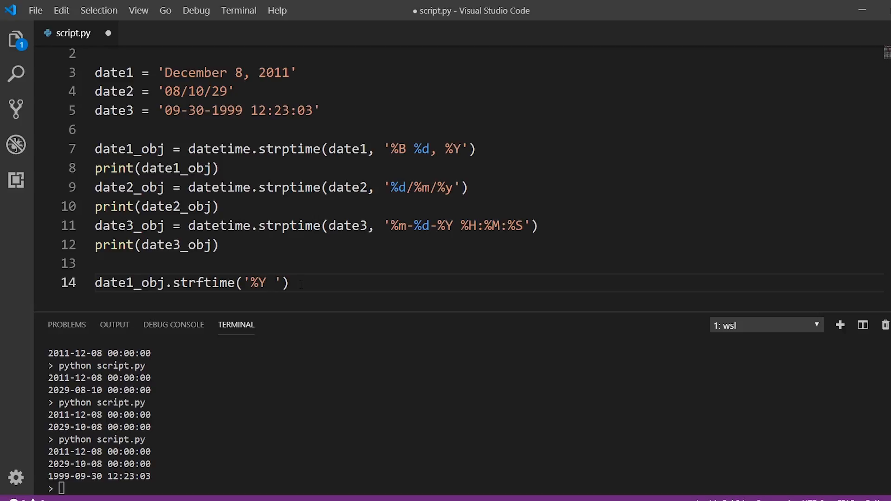
type(",")
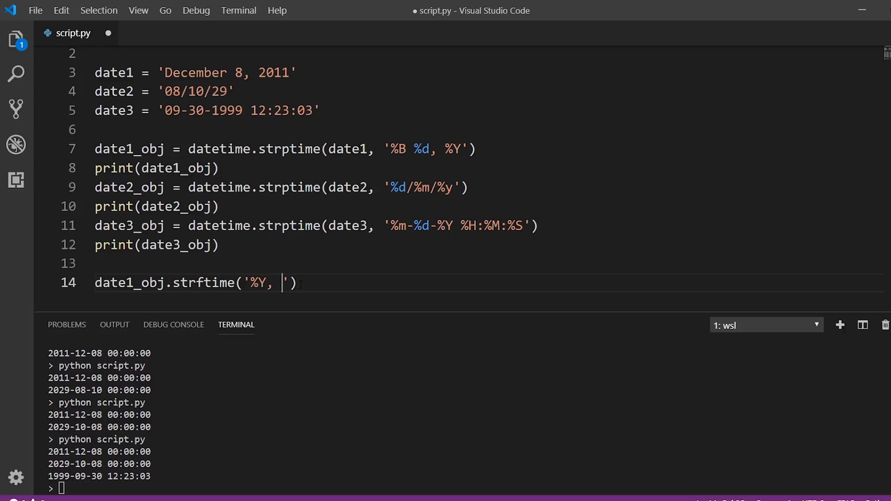
type("%B")
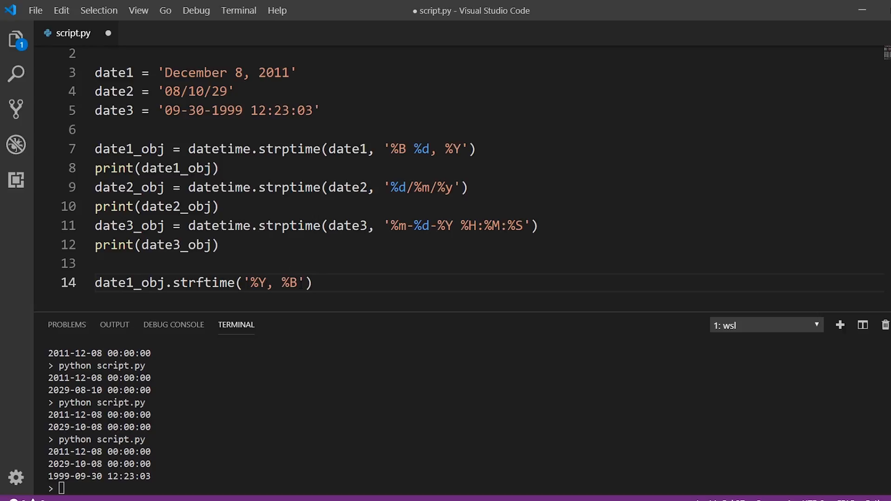
type("\" \"")
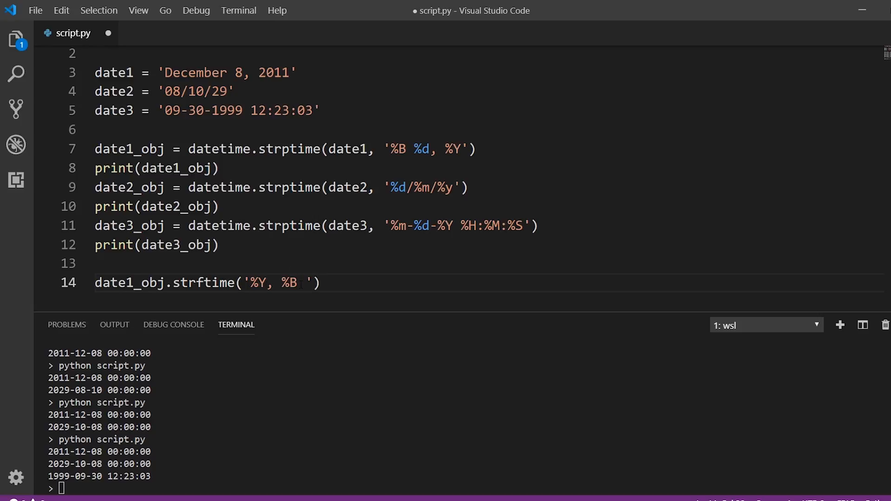
type("%d")
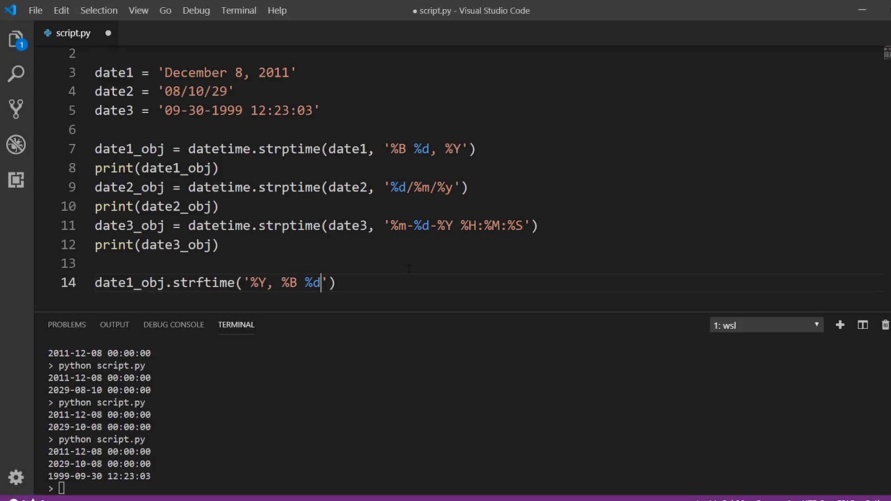
double_click(128, 283)
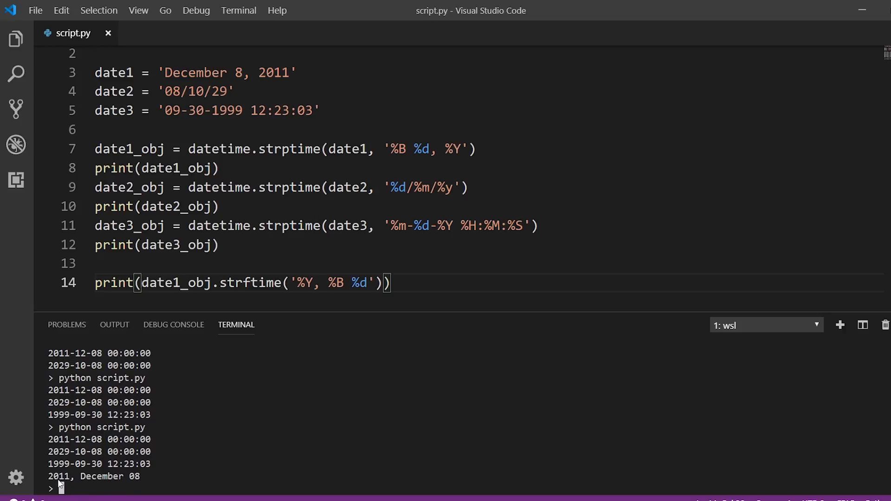
mouse_move(117, 479)
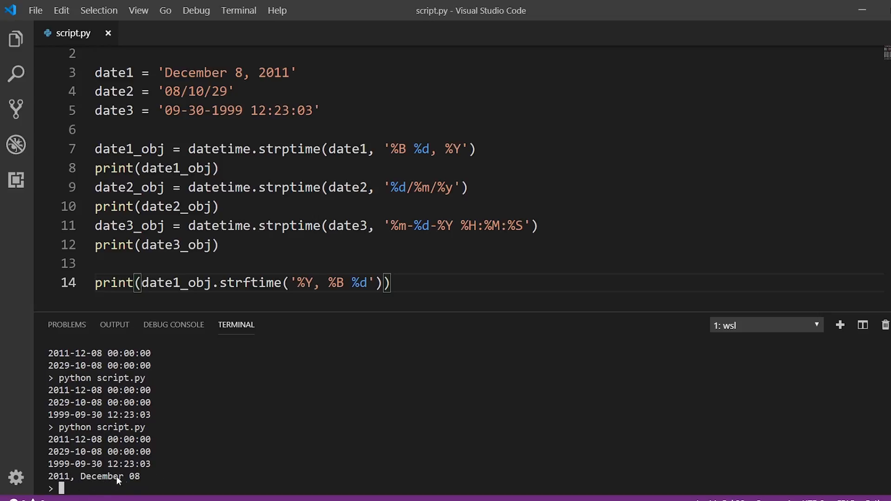
mouse_move(273, 424)
type("print(date2_obj")
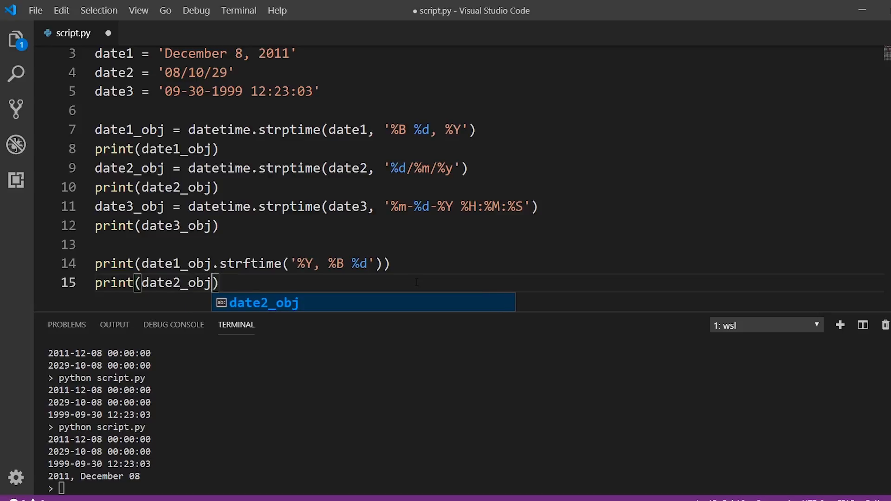
Write print(date2_obj.strftime('%B')) on line 15, try %Y, and start line 16.
type(".strfi")
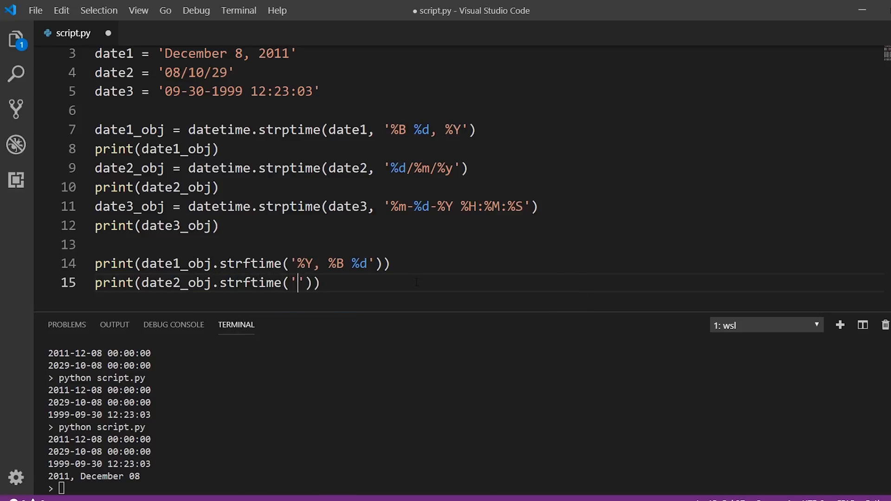
type("%")
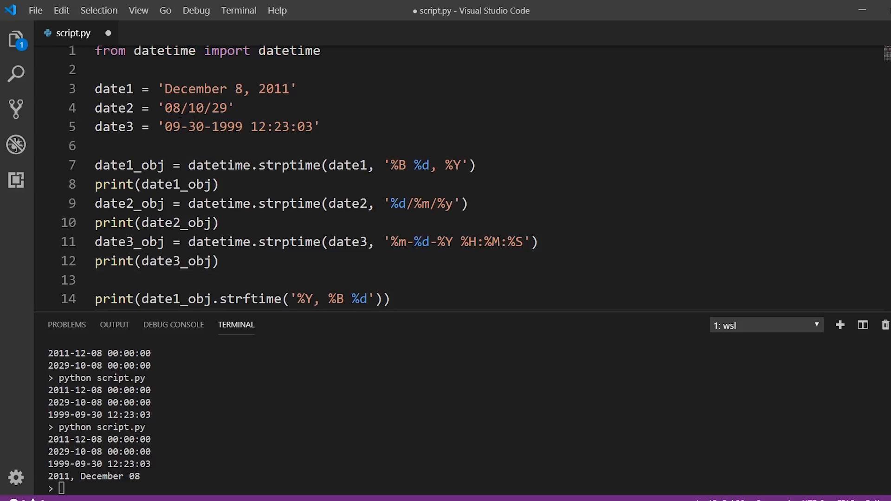
type("print(date2_obj.strftime('%B'))")
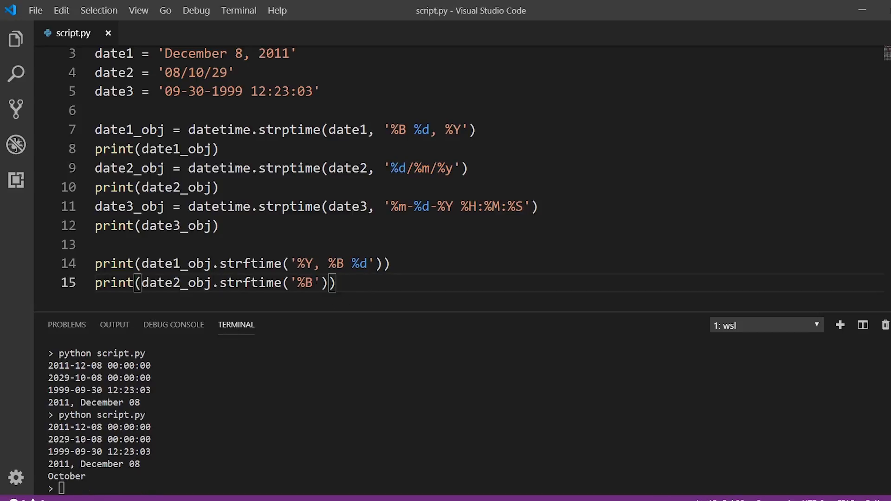
type("%Y")
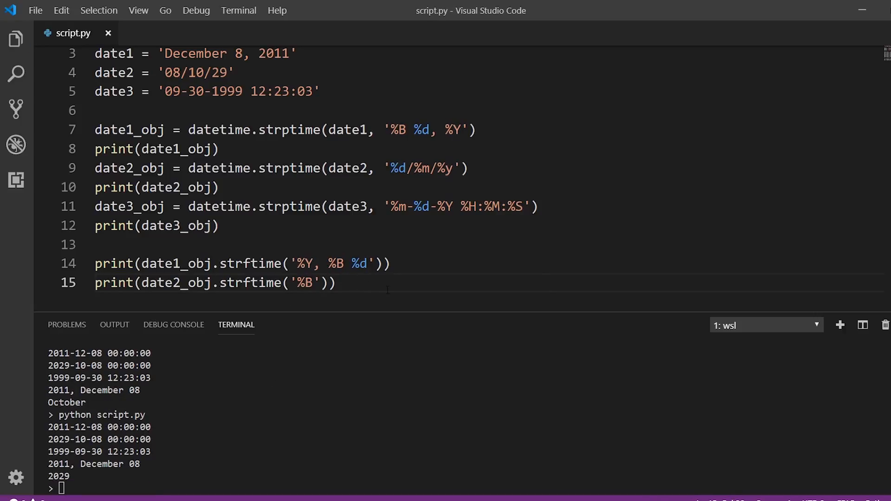
key("enter")
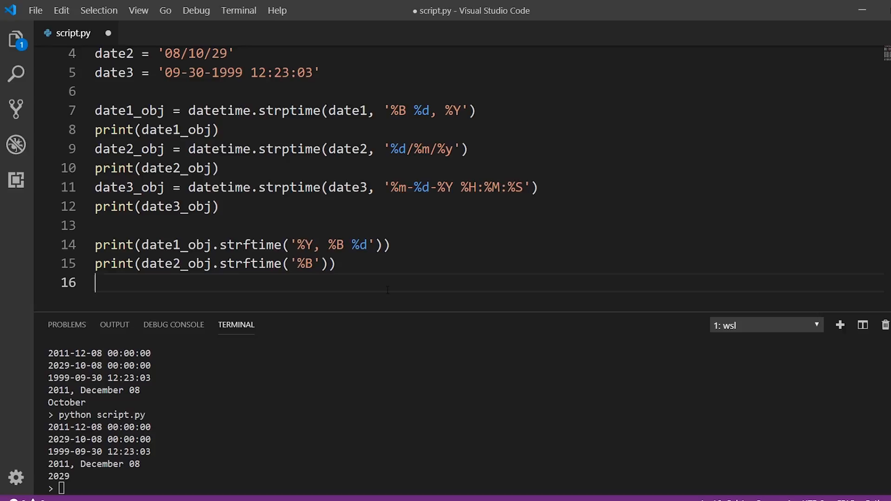
Write print(date3_obj.strftime('%M:%S')) on line 16 and check the 23:03 output.
type("print(date")
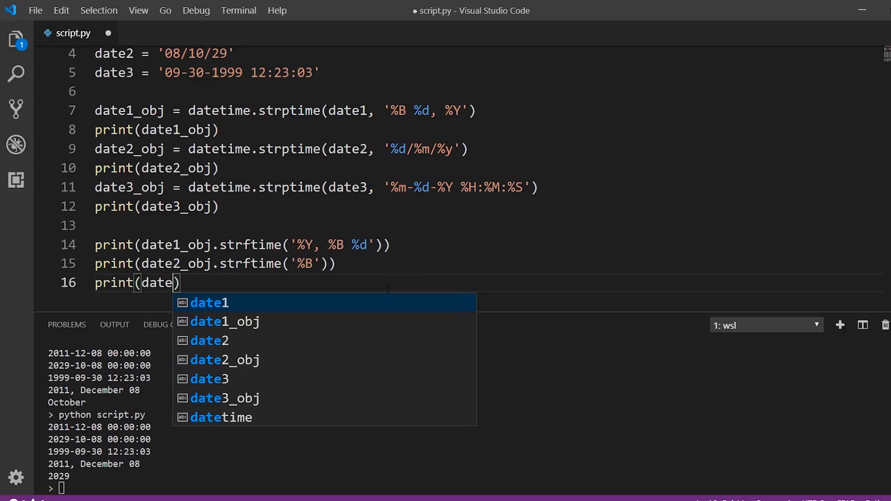
type("3_obj.strftime('")
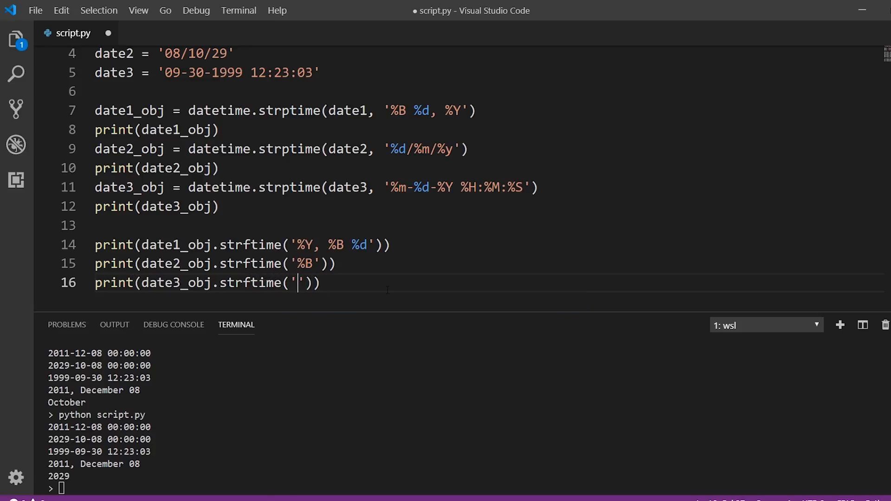
type("%")
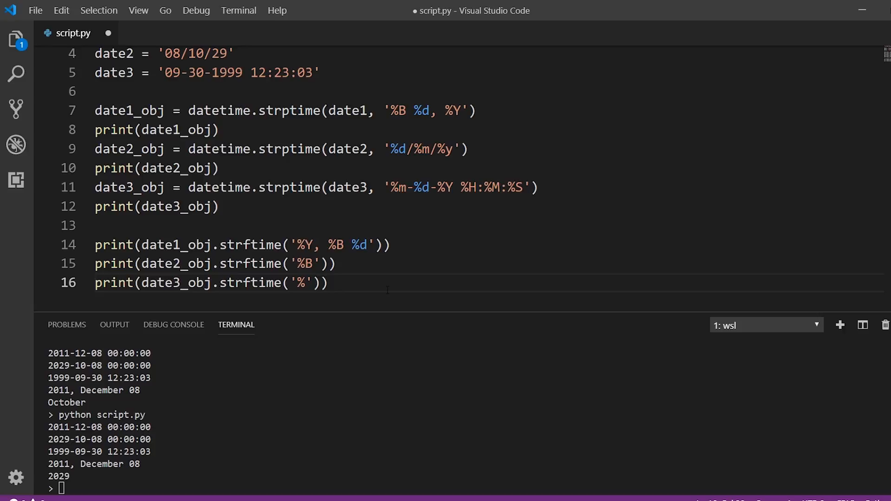
type("M")
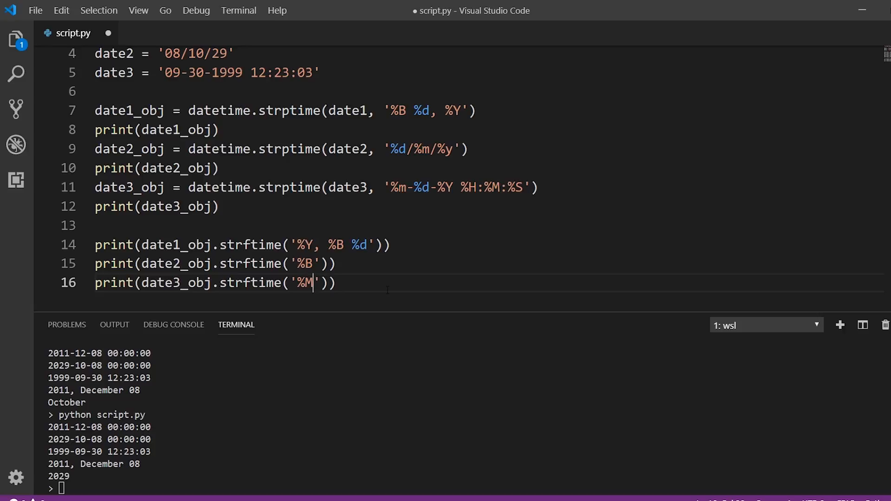
type(":%S")
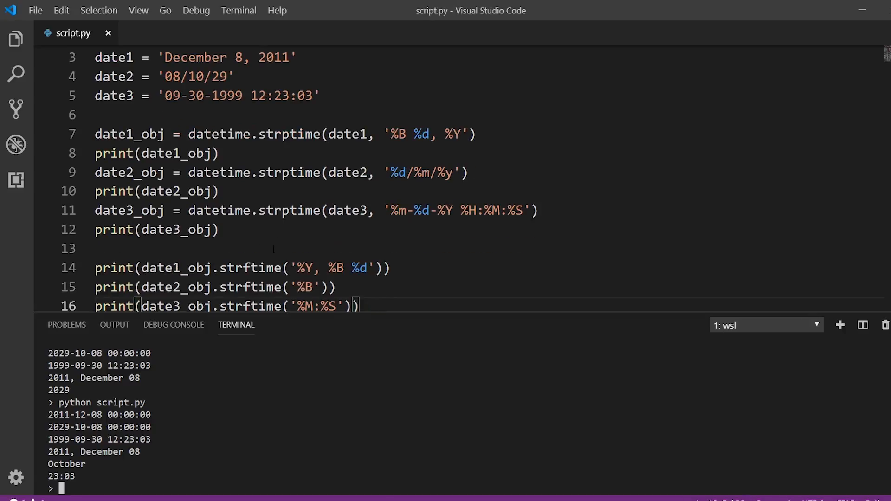
scroll("down", 3)
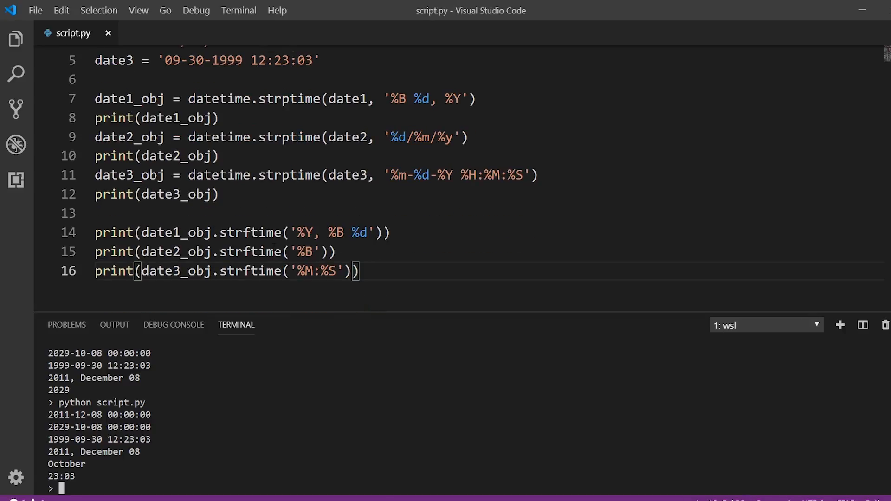